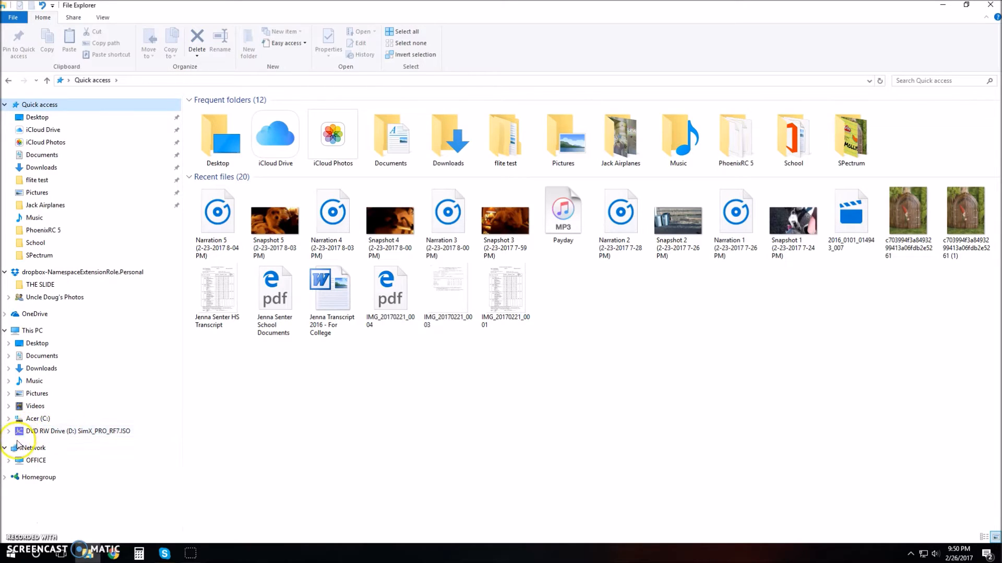
- Browse into the PhoenixRC 5 folder on DVD drive D: and select its setup application
click(76, 431)
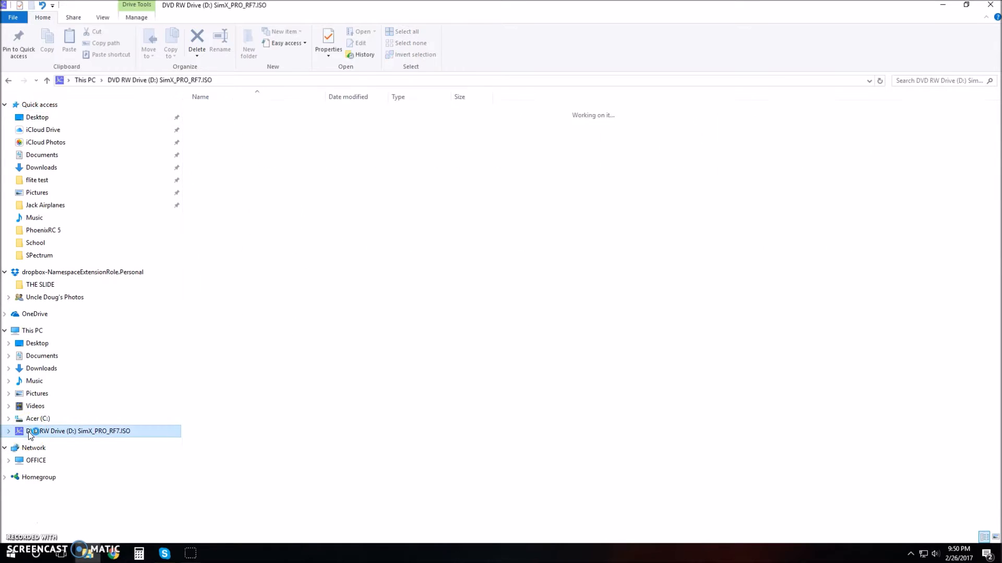
mouse_move(223, 170)
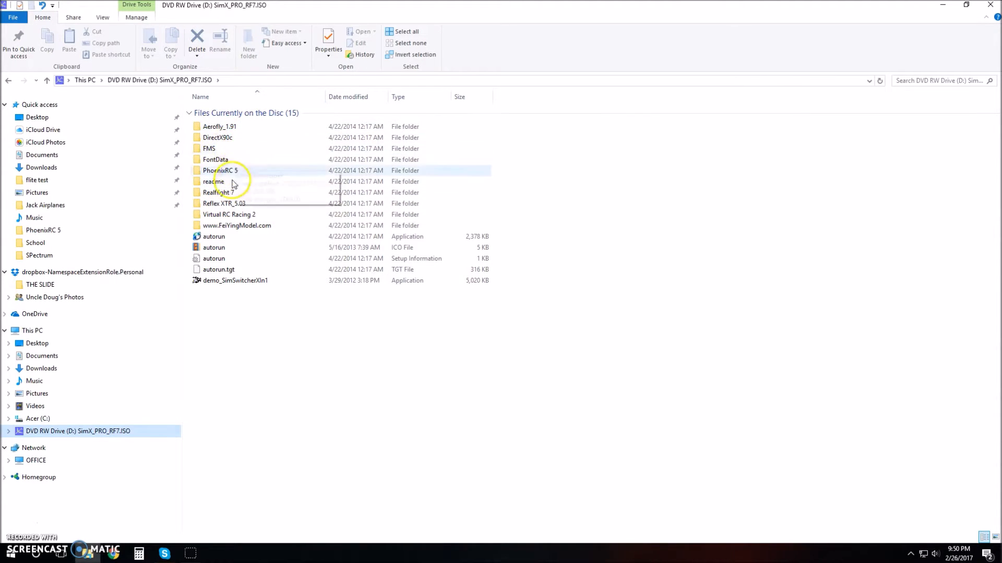
mouse_move(220, 170)
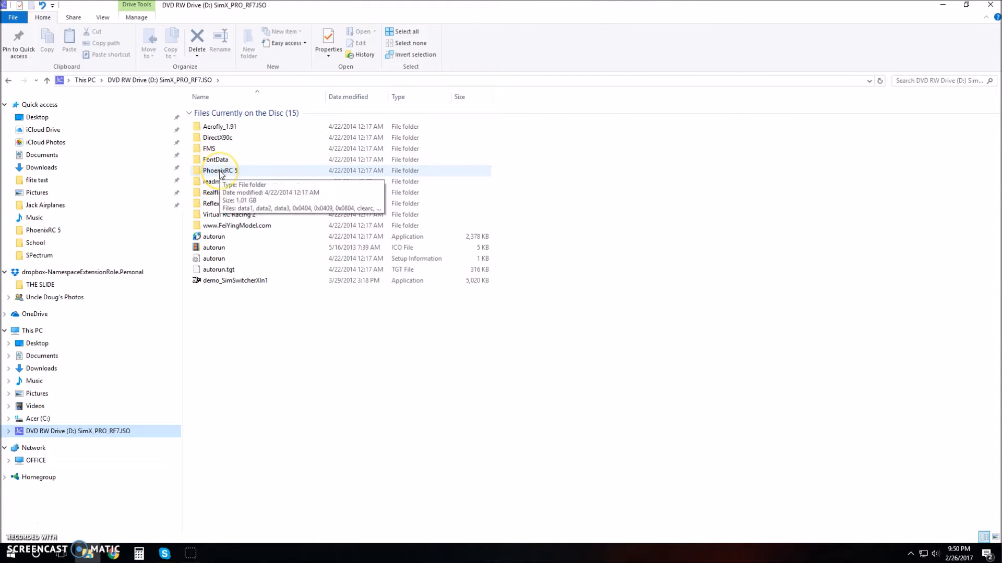
double_click(221, 170)
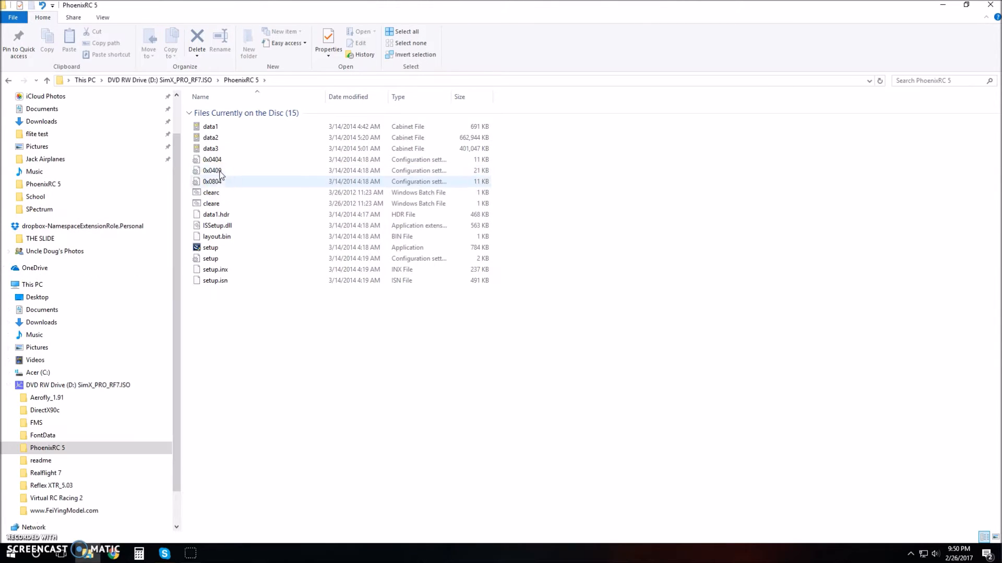
click(210, 258)
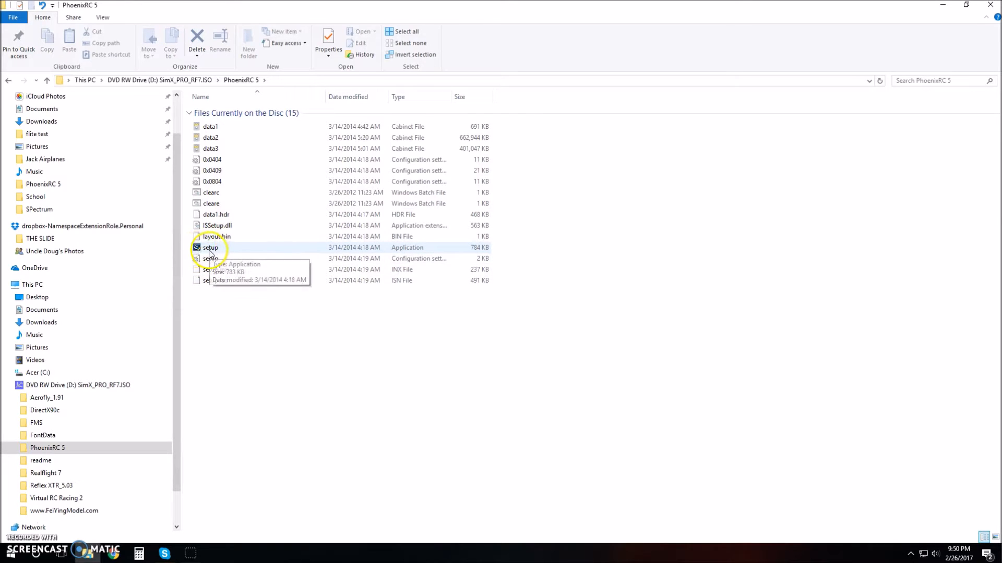
click(209, 247)
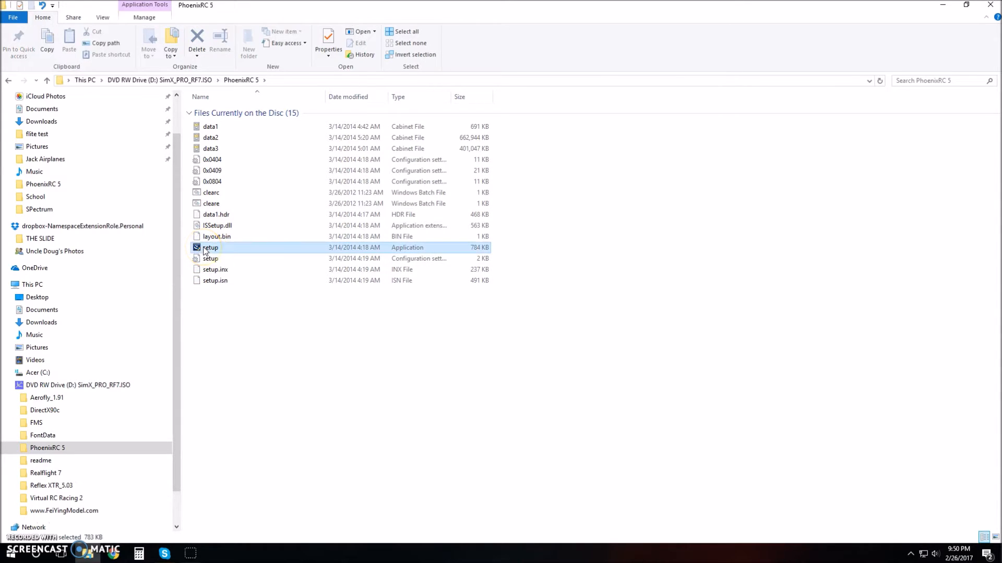
click(210, 258)
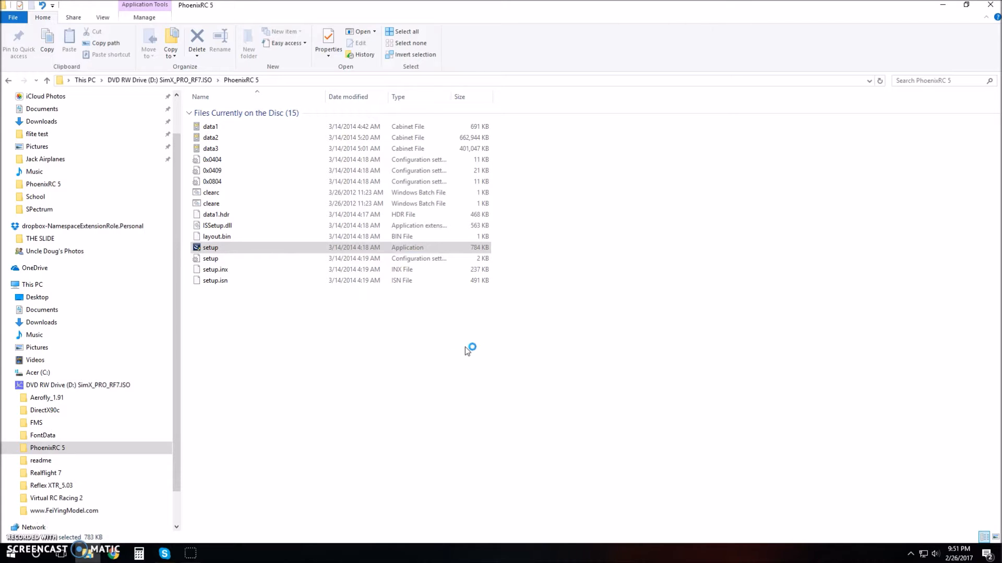
- Launch the PhoenixRC installer and keep English (United States) as setup language
double_click(210, 248)
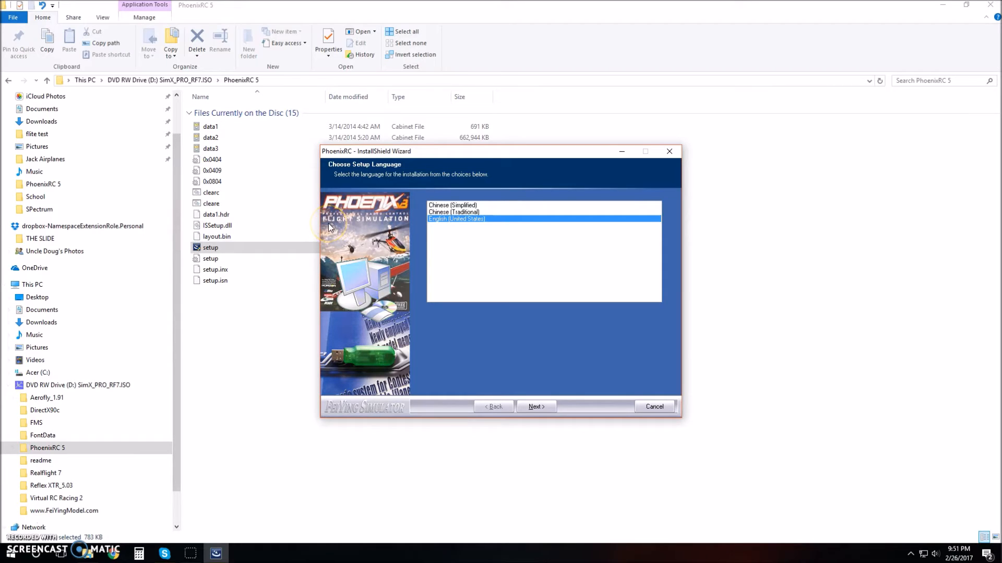
mouse_move(542, 89)
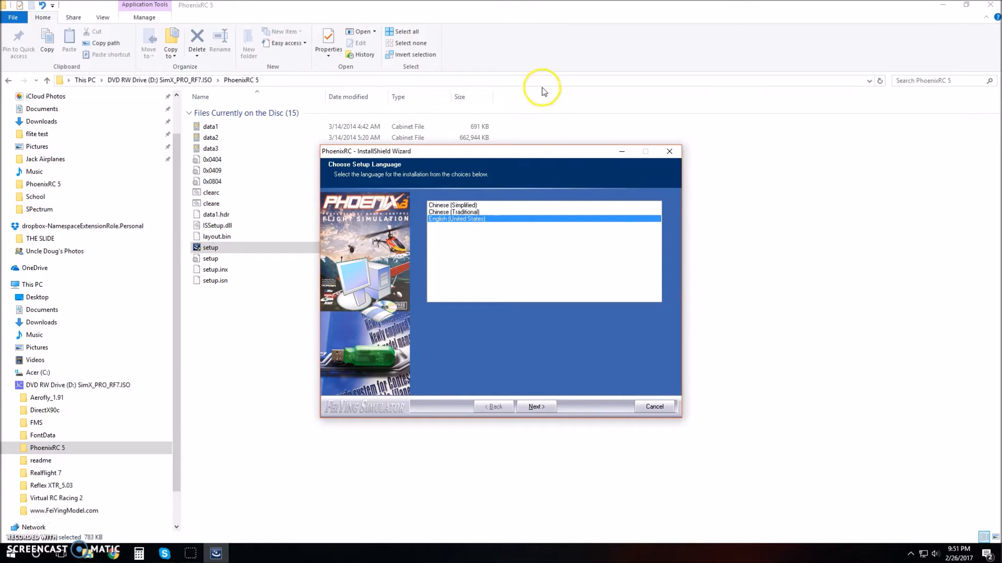
mouse_move(454, 240)
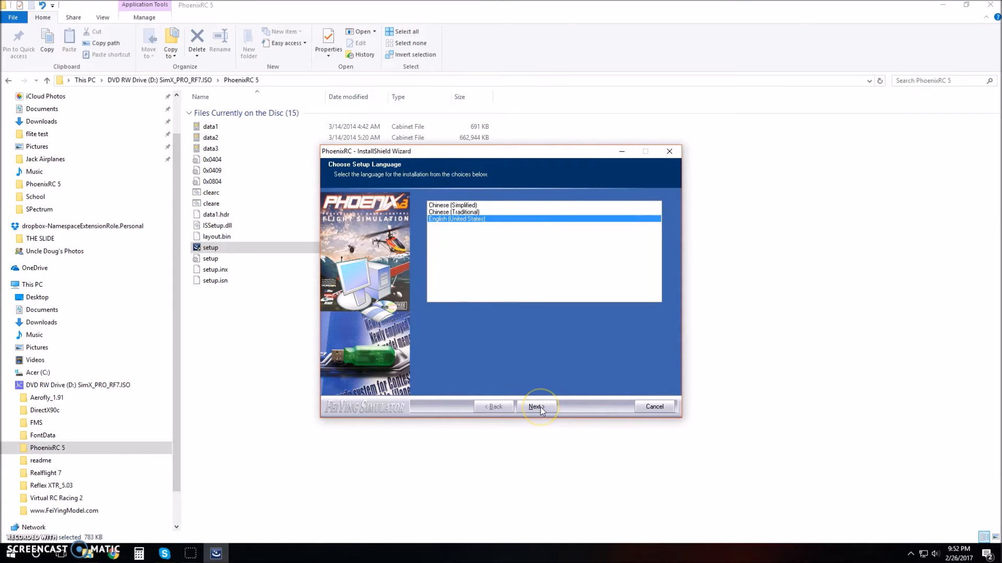
click(535, 407)
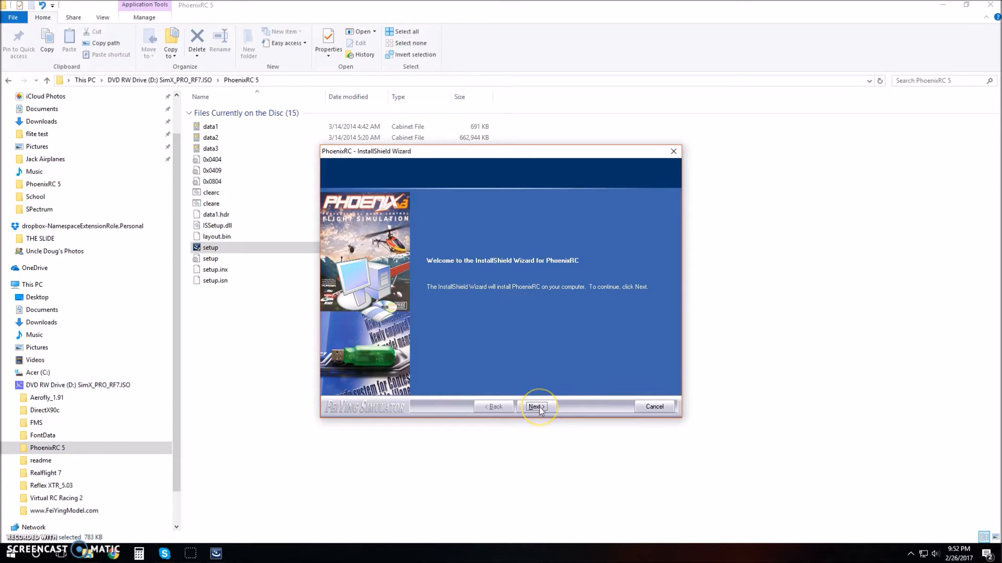
- Accept the license agreement terms and continue to the Customer Information page
click(535, 407)
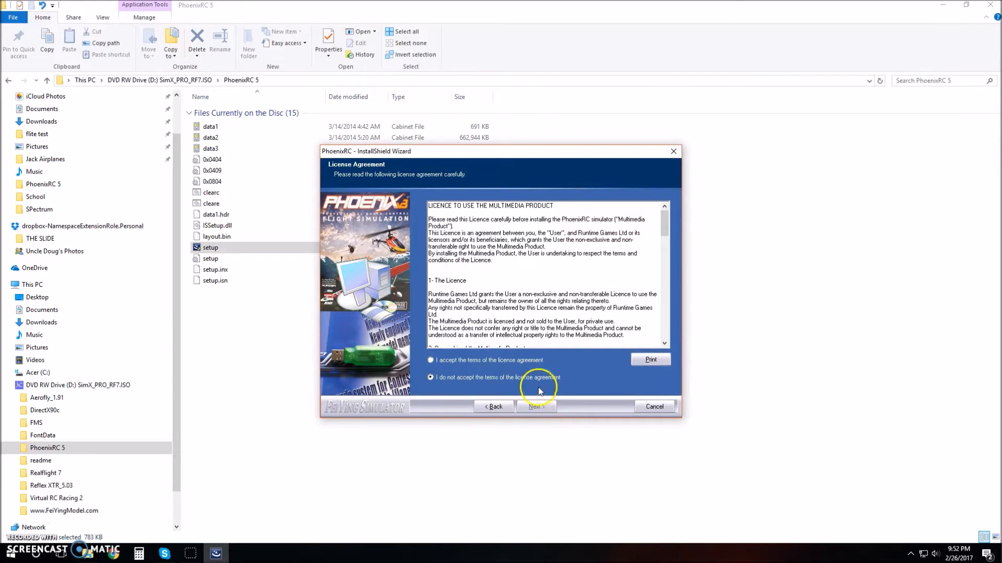
scroll(down, 3)
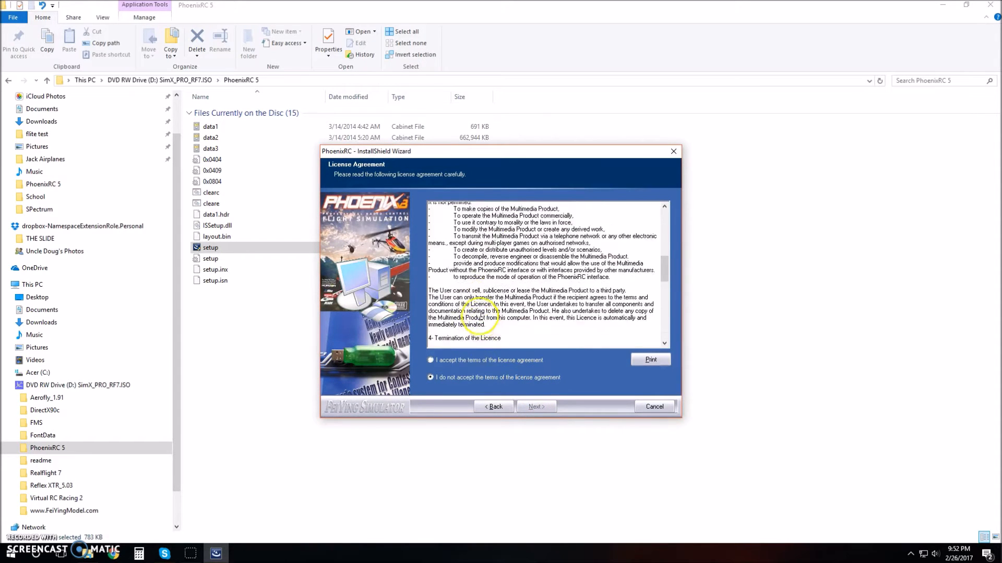
scroll(down, 3)
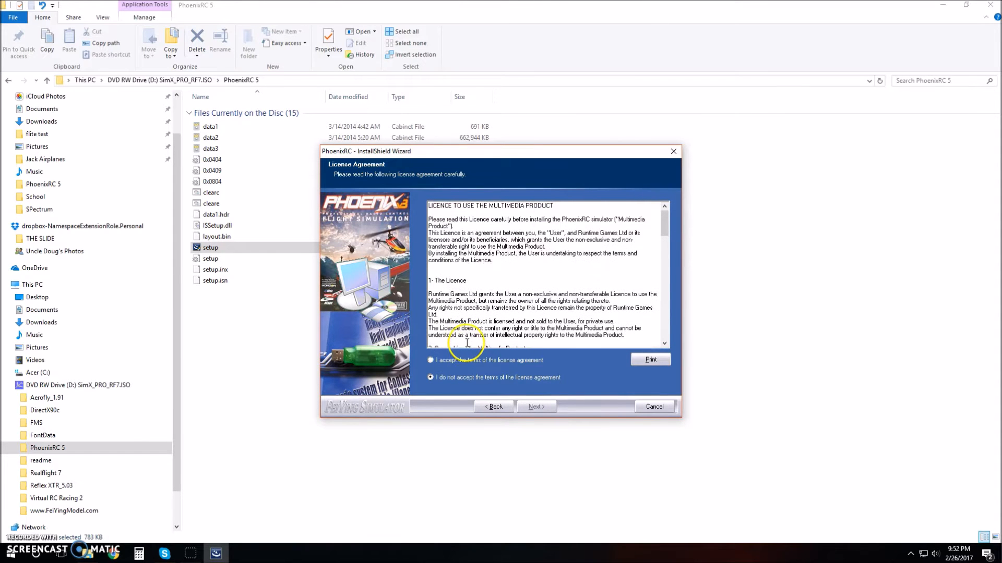
click(431, 360)
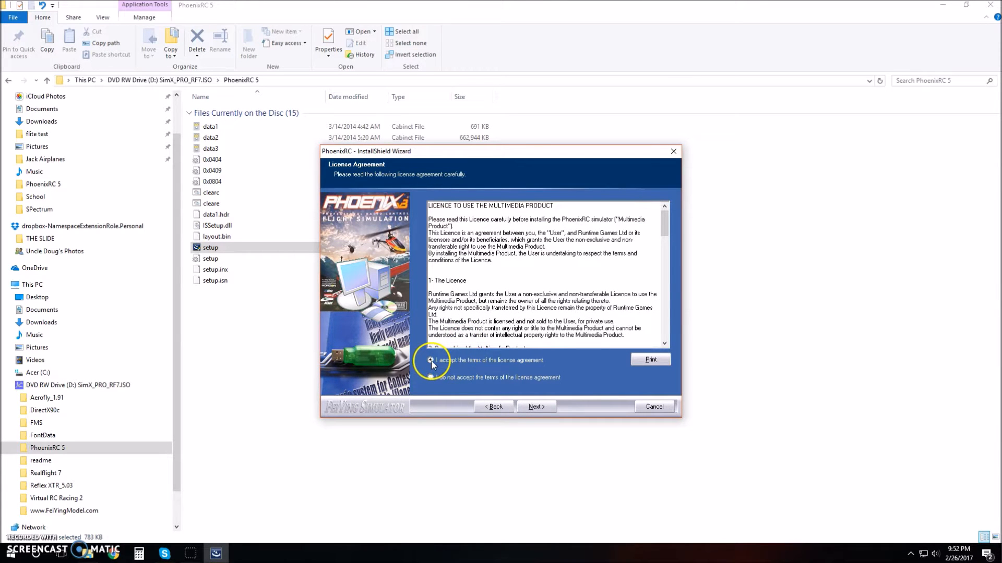
click(431, 360)
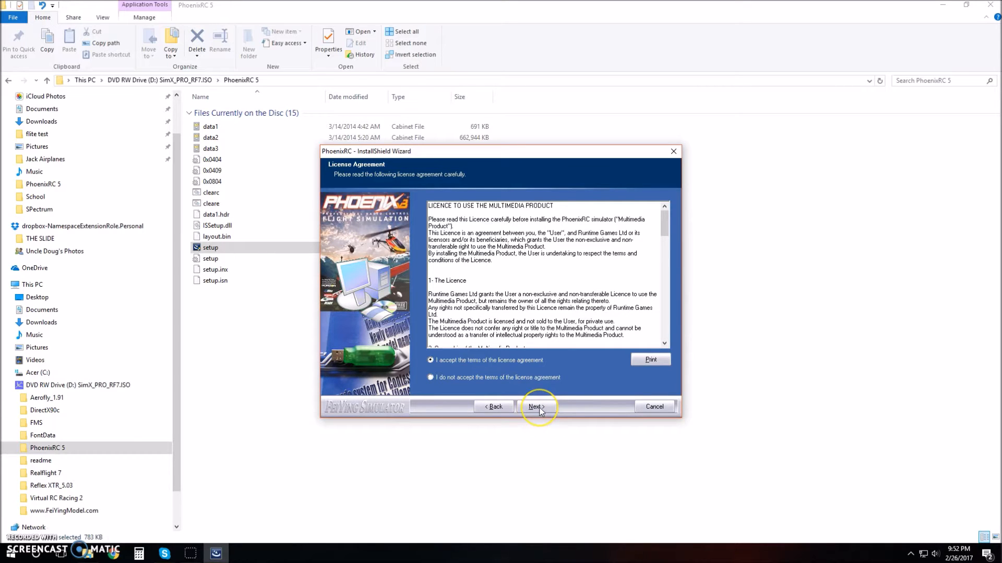
click(536, 407)
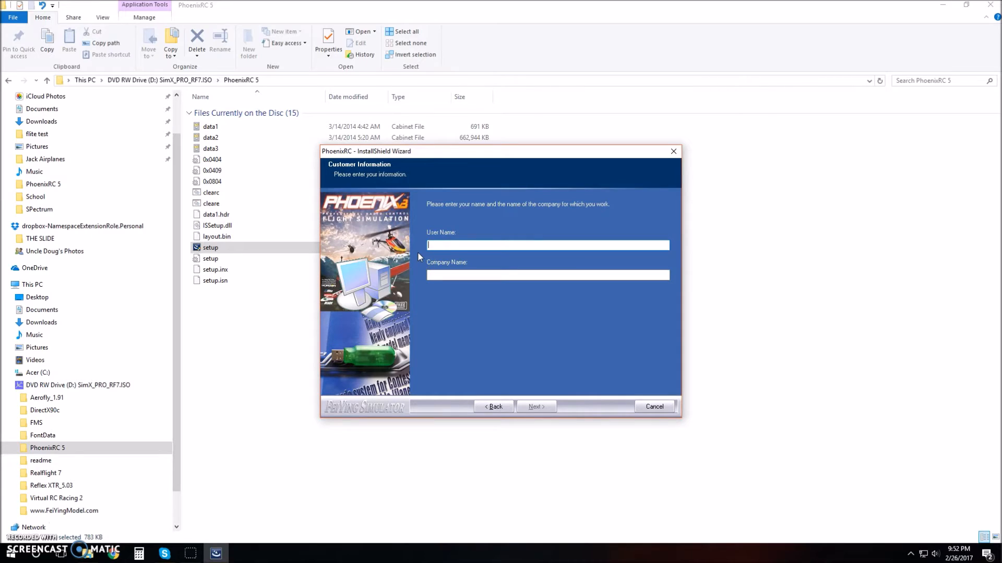
- Start entering a user name, then clear it to start over
text(T)
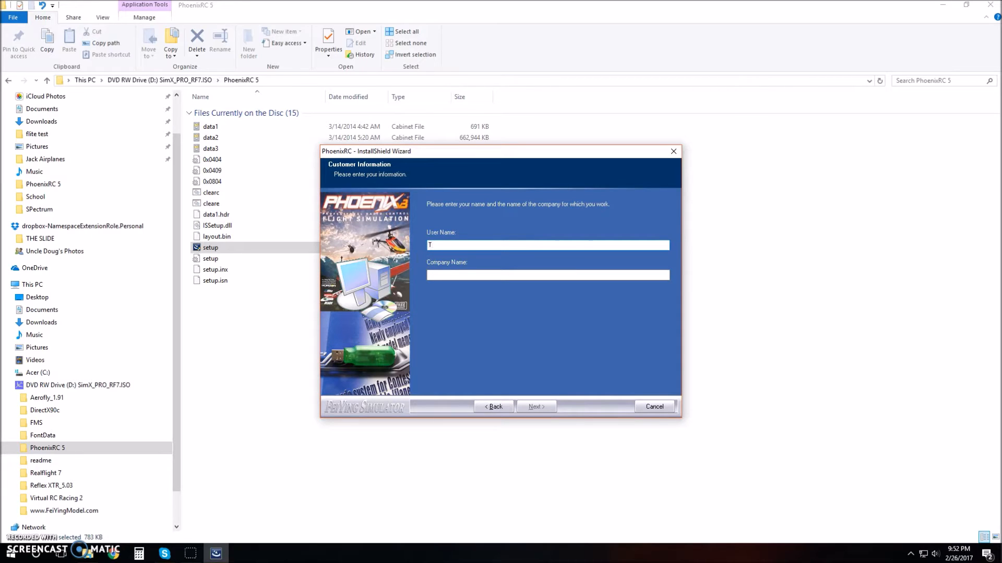
text(ouchn)
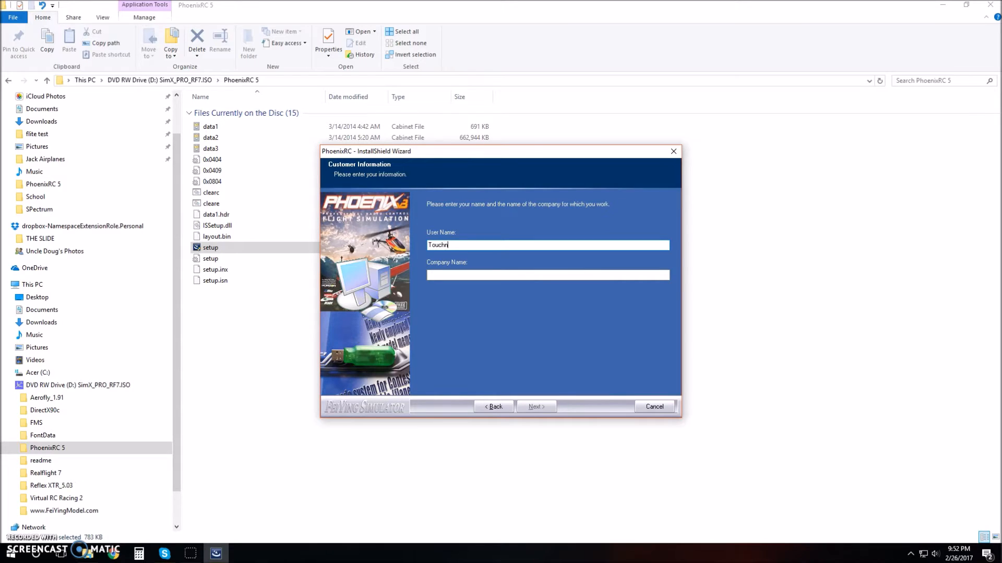
key(Backspace)
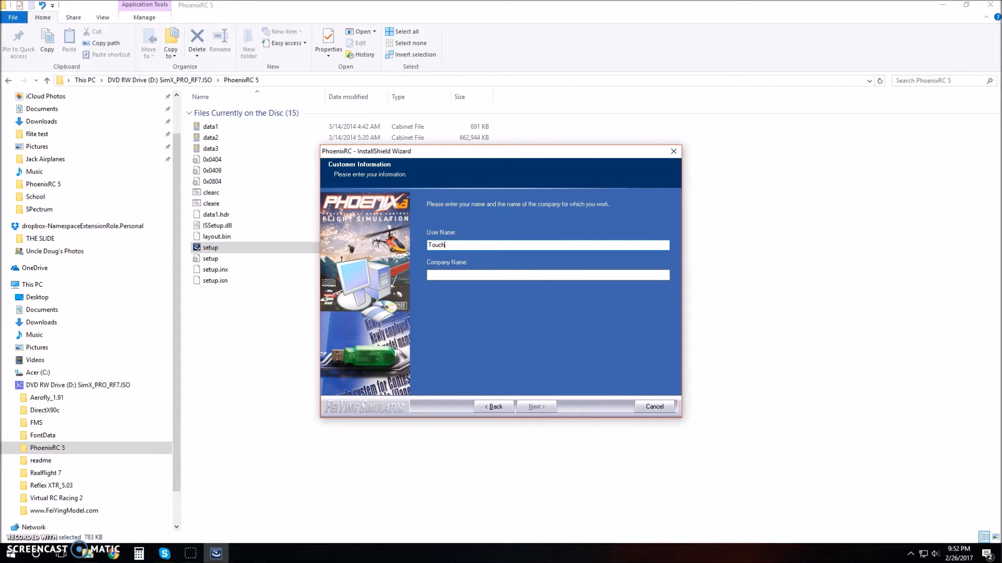
text(N)
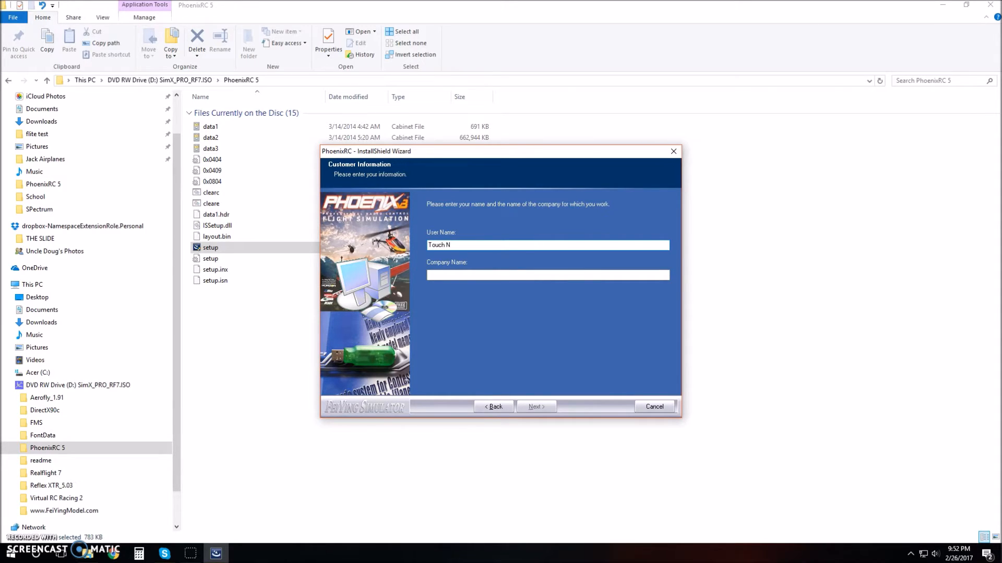
text(Go RC)
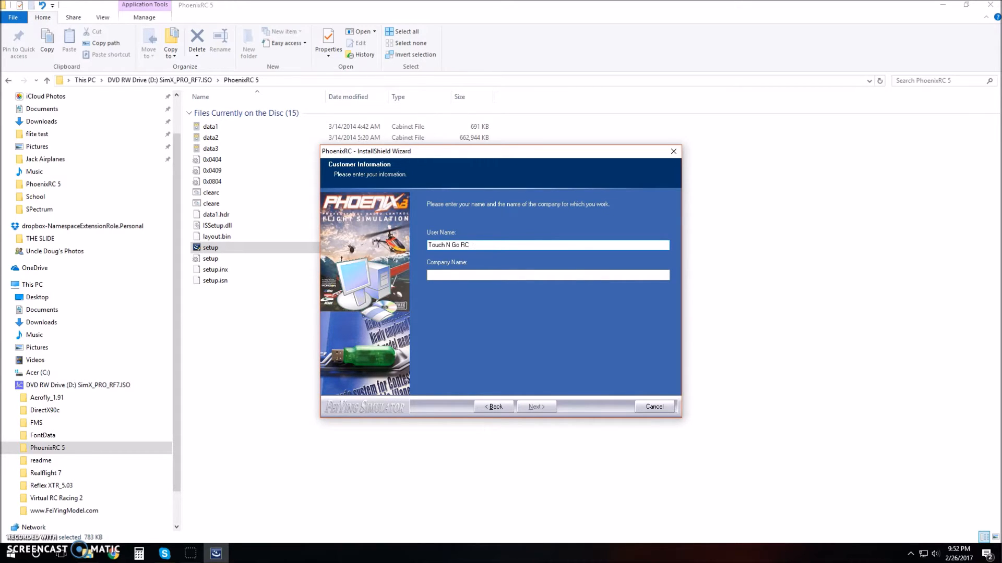
click(465, 275)
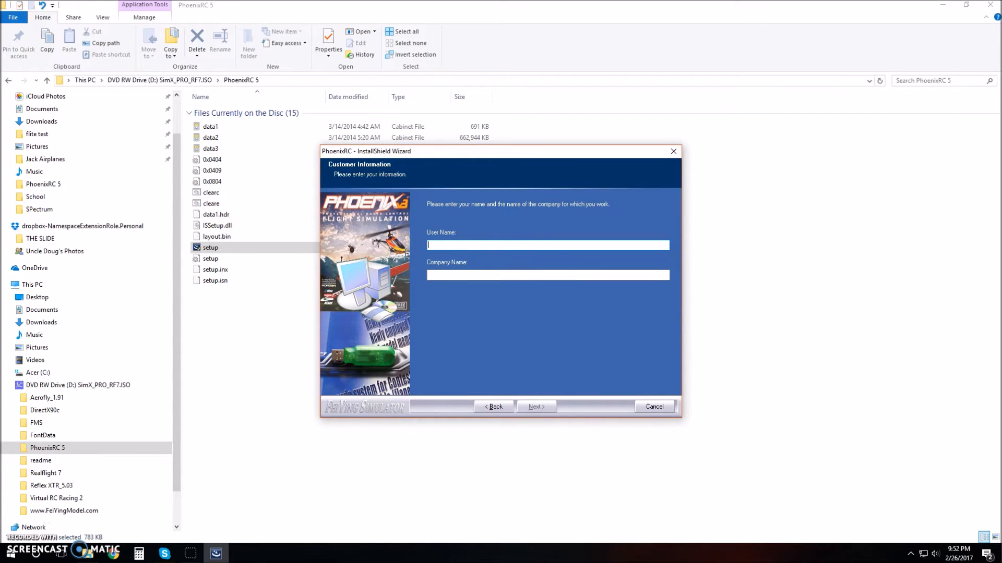
- Enter user name 'xPV1' and company 'Touch N Go RC', then continue to Setup Type
text(x)
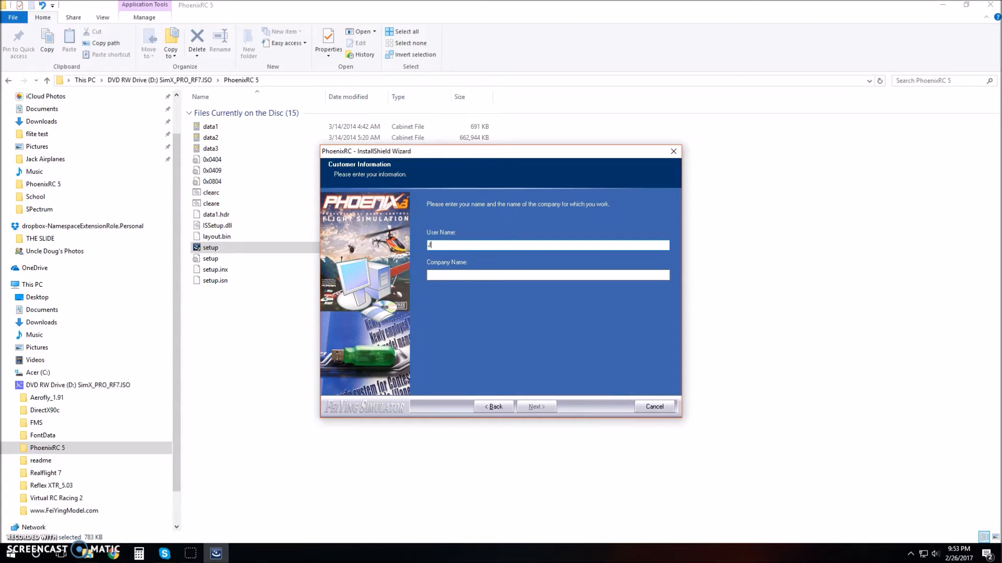
text(P)
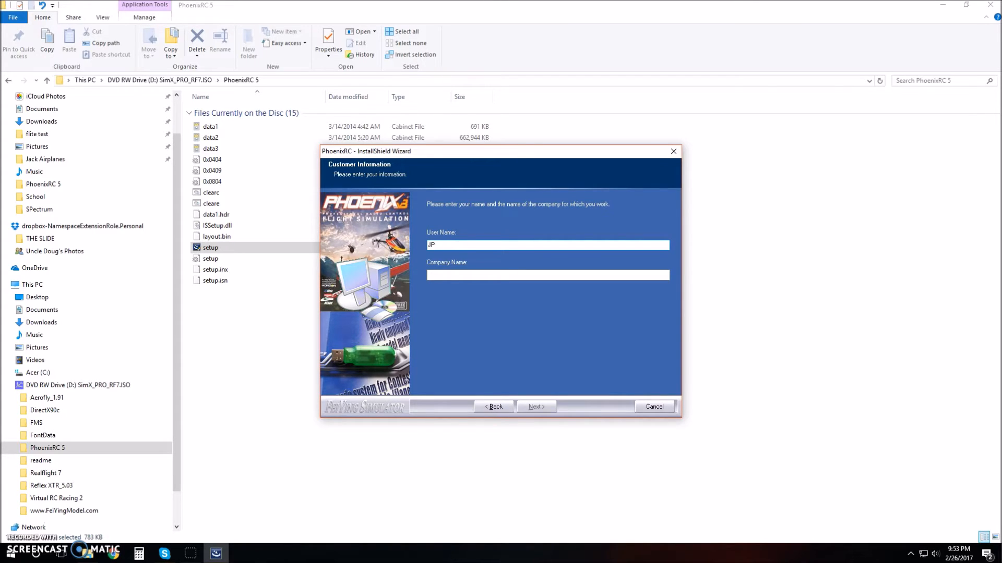
text(V)
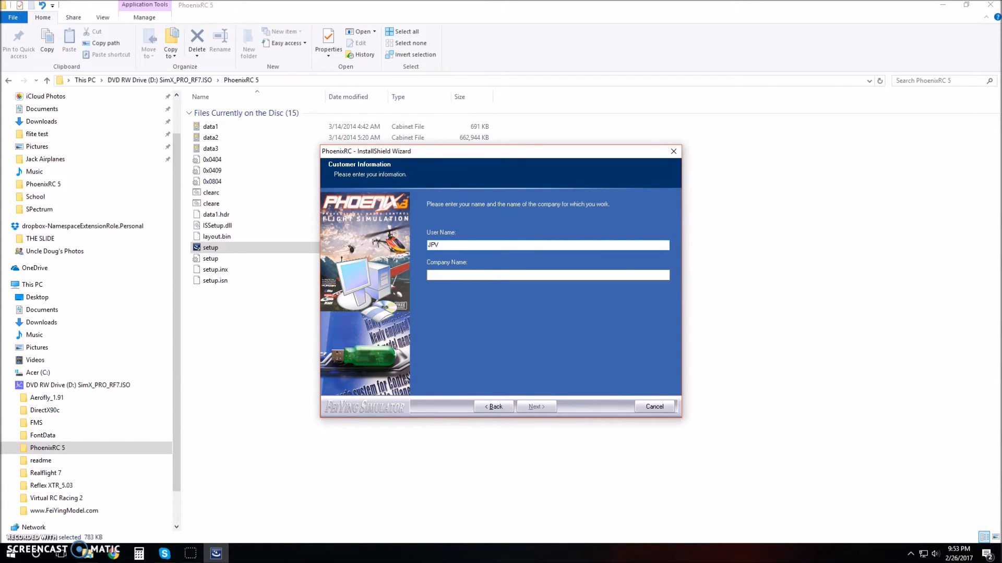
text(13)
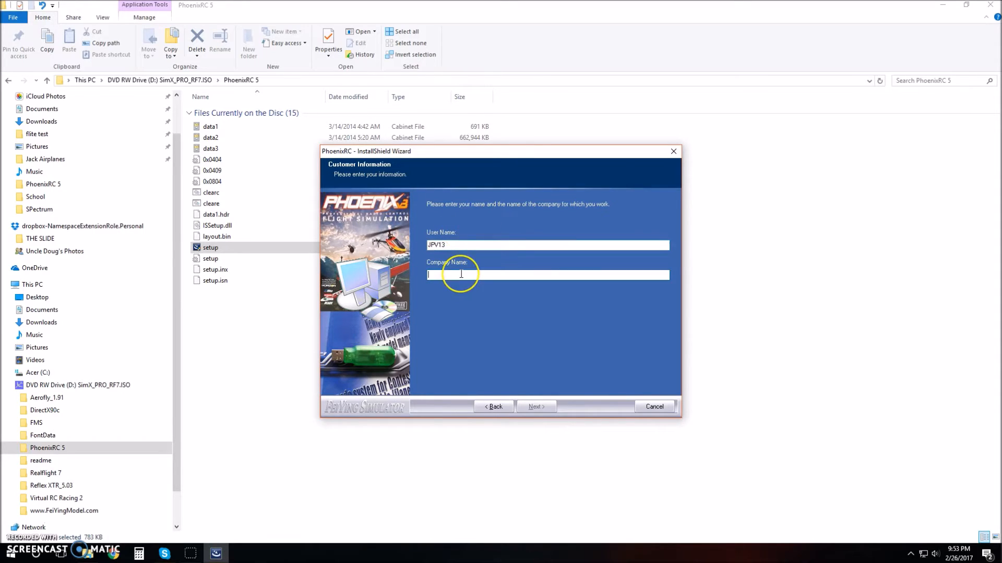
text(T)
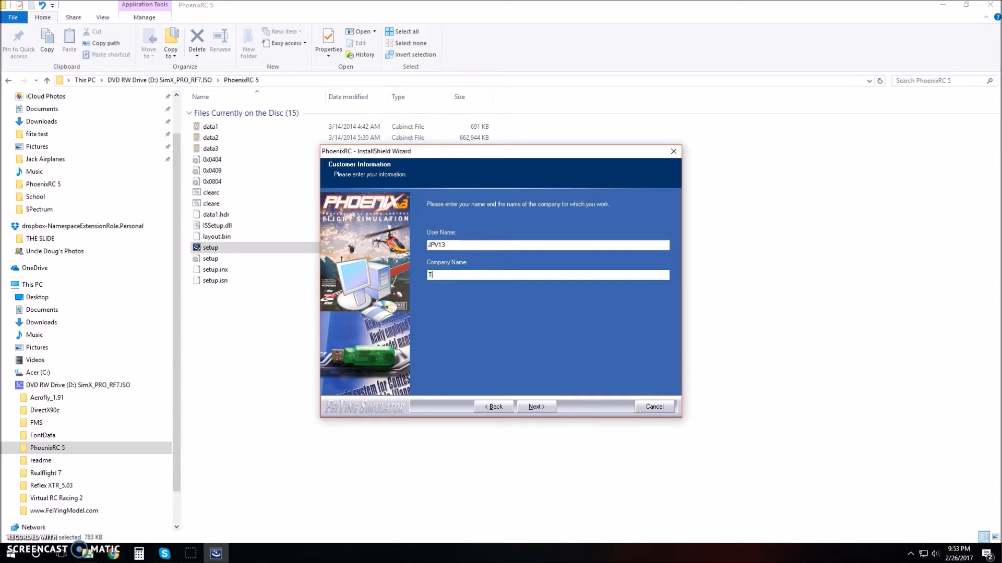
text(ouch N)
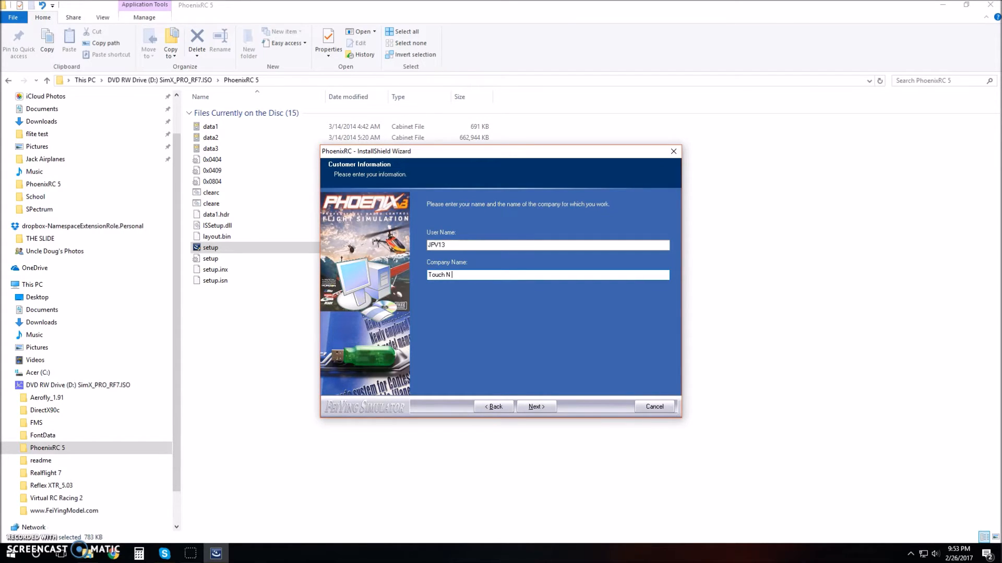
text(Go)
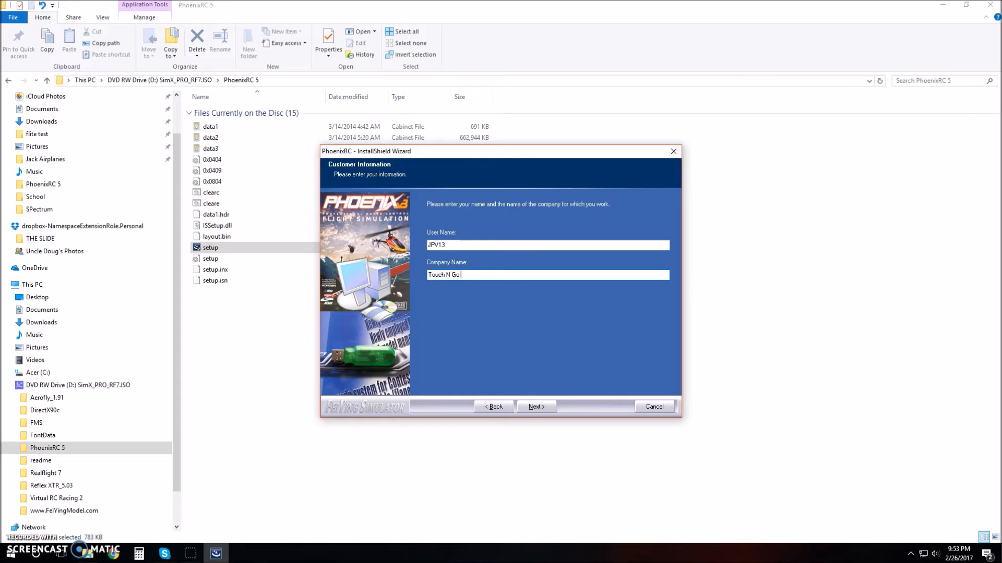
text(RC)
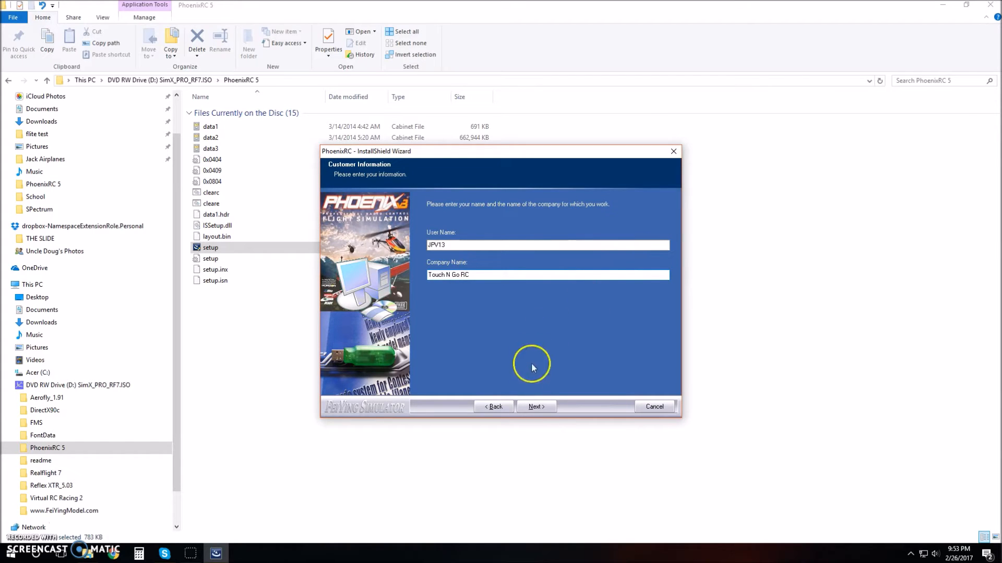
click(535, 407)
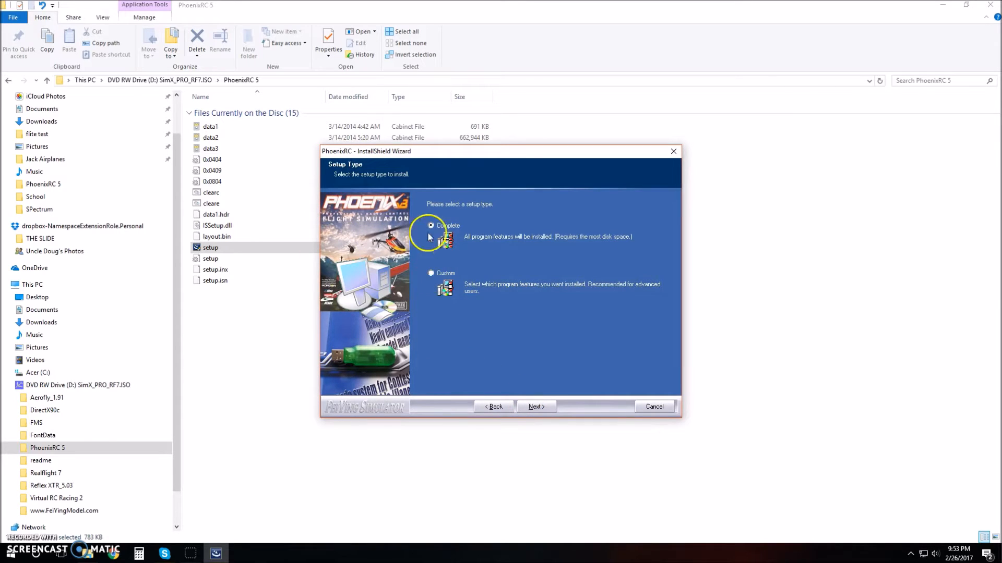
mouse_move(479, 230)
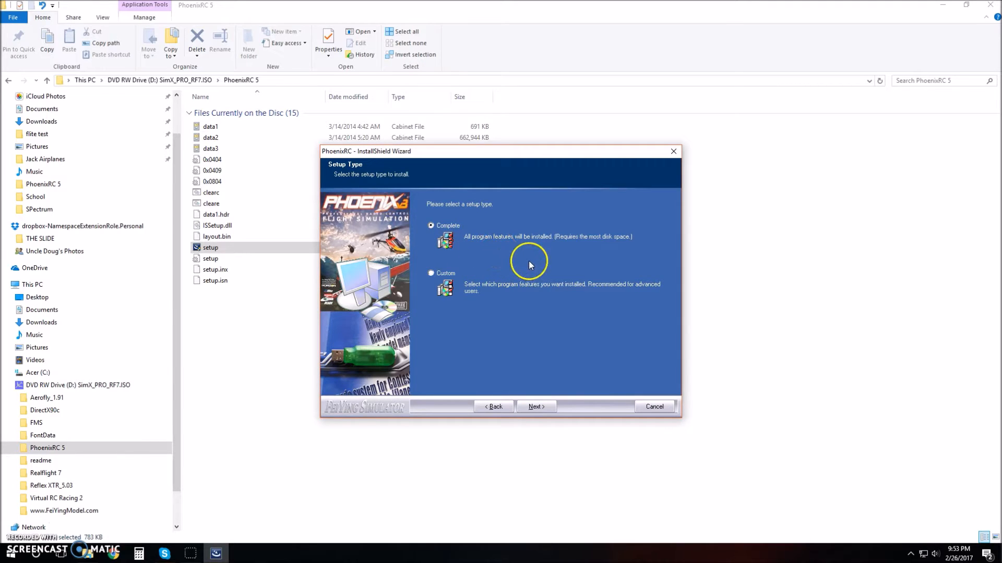
mouse_move(490, 269)
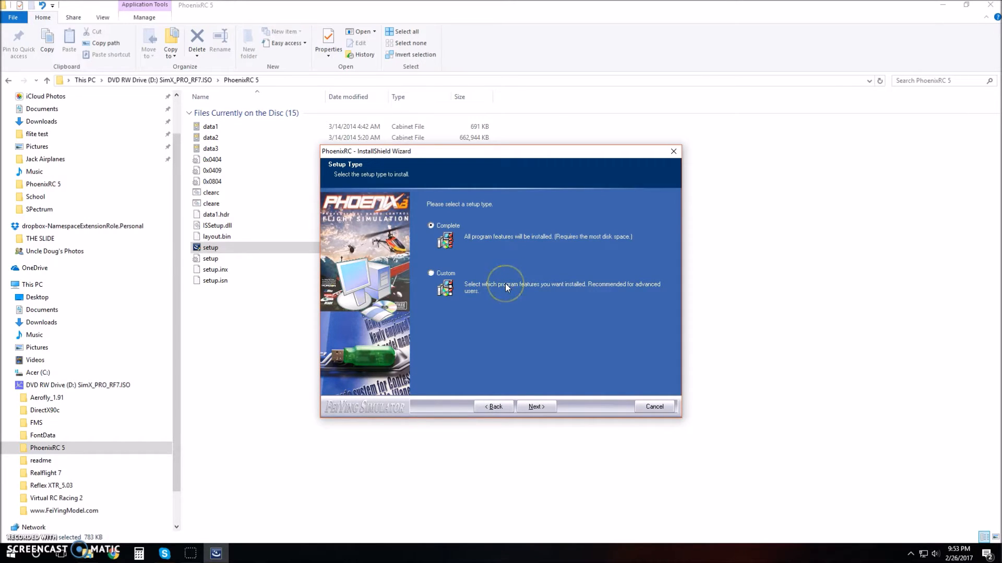
mouse_move(528, 295)
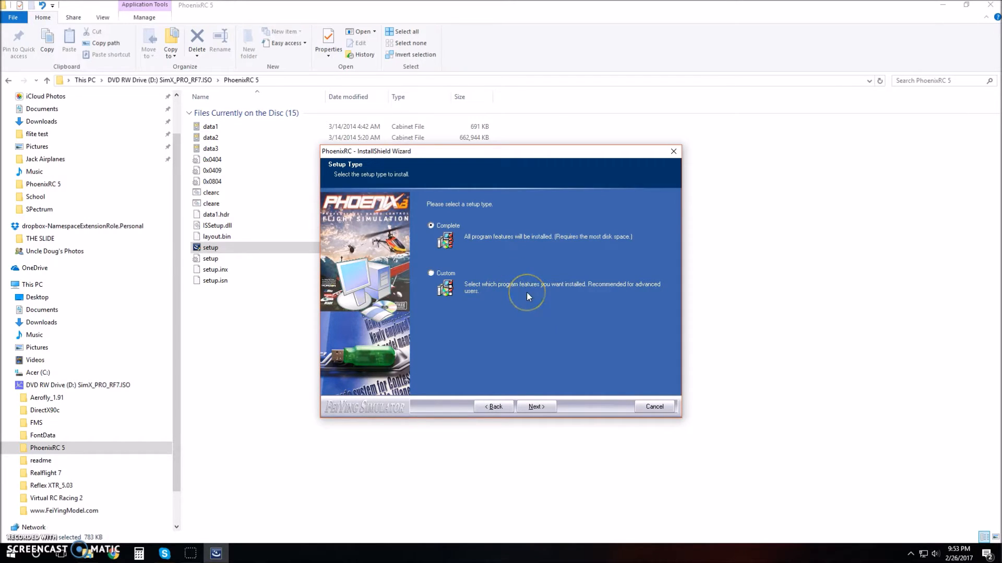
mouse_move(479, 311)
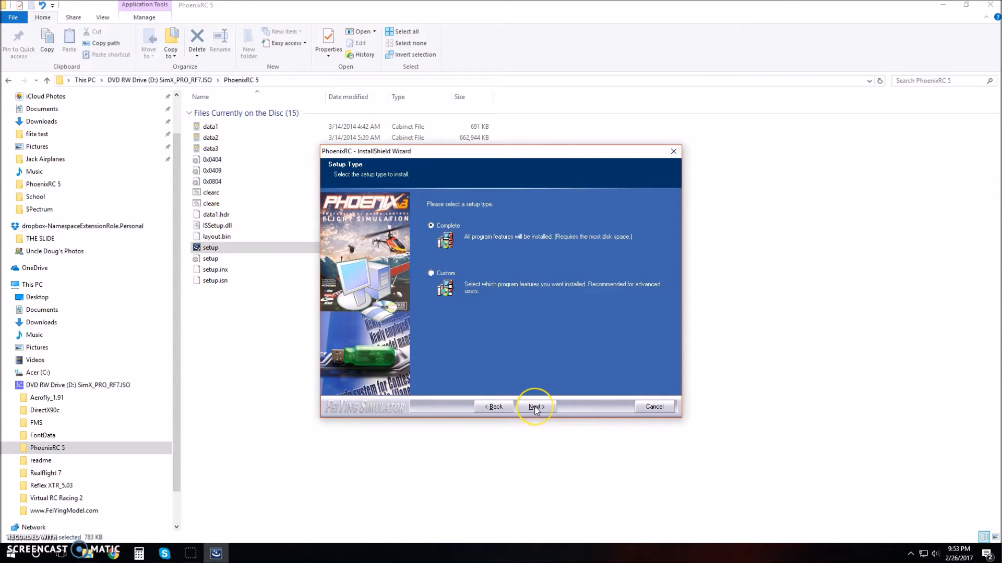
- Keep the complete setup type and run the PhoenixRC installation to completion
click(536, 407)
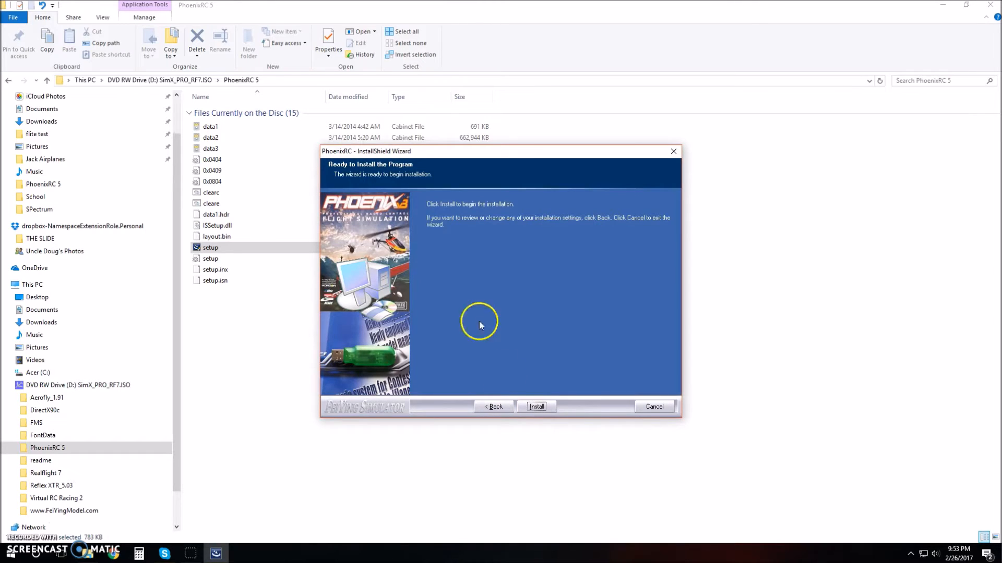
mouse_move(472, 227)
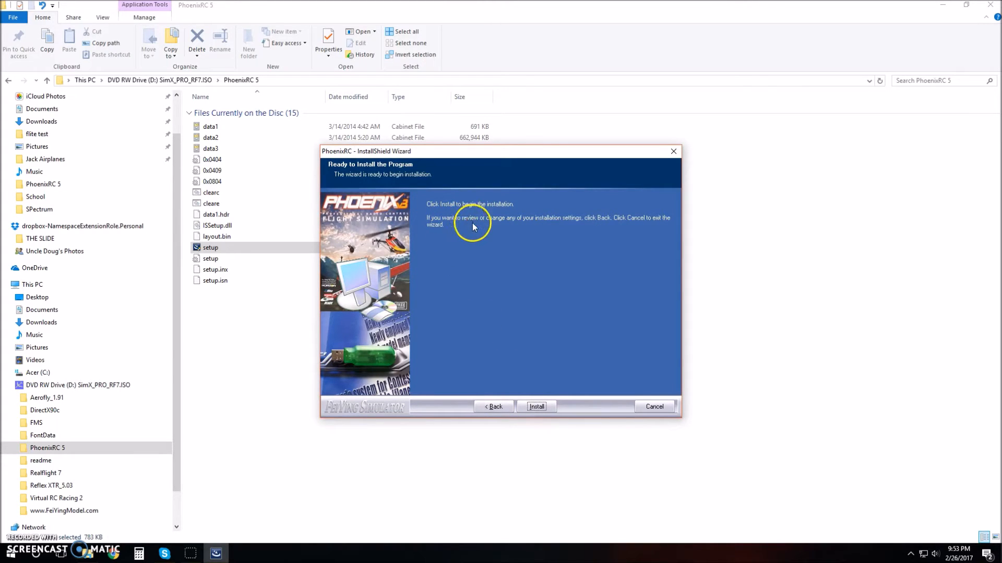
mouse_move(488, 249)
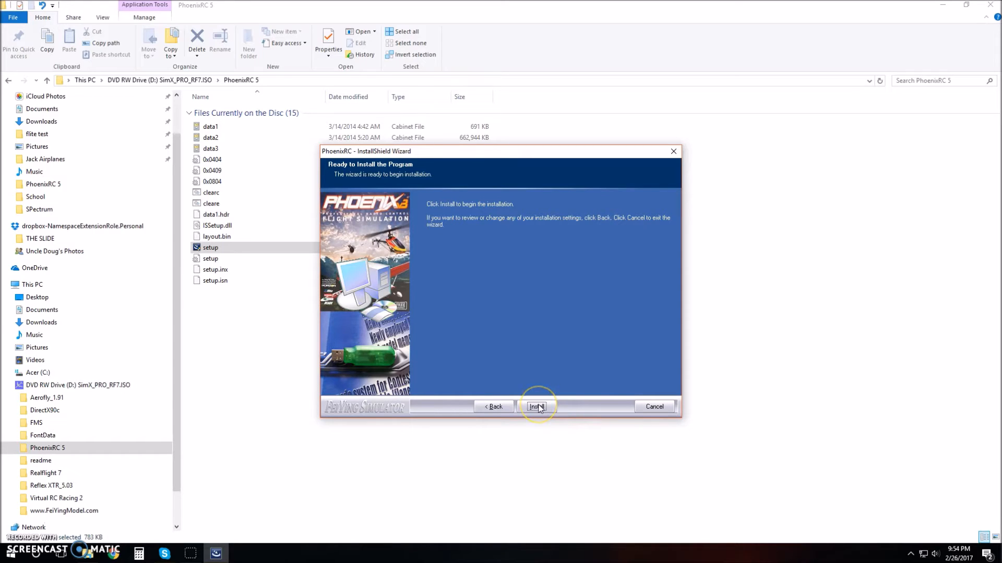
click(536, 406)
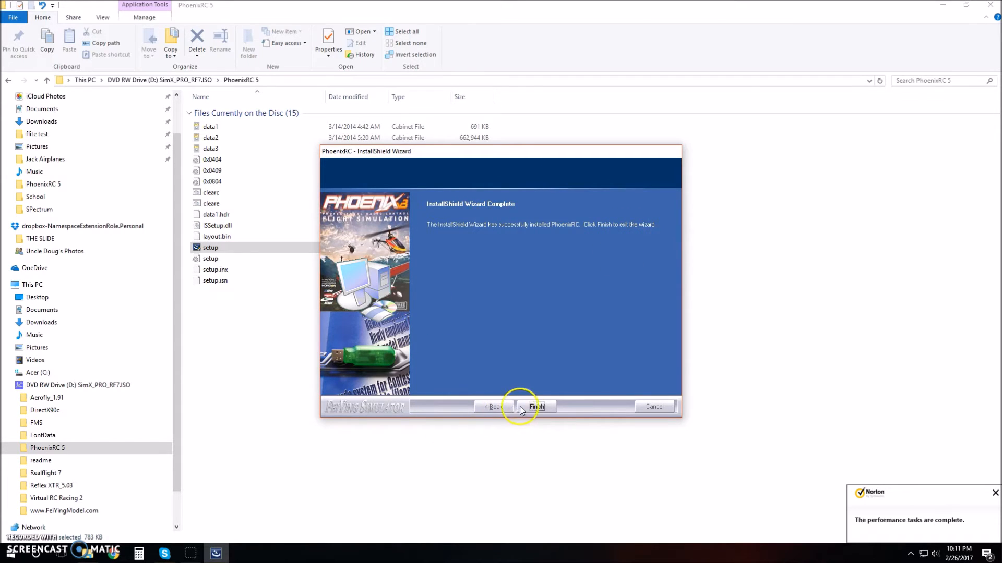
- Finish the install wizard and browse the Documents folder before returning to the desktop
click(536, 406)
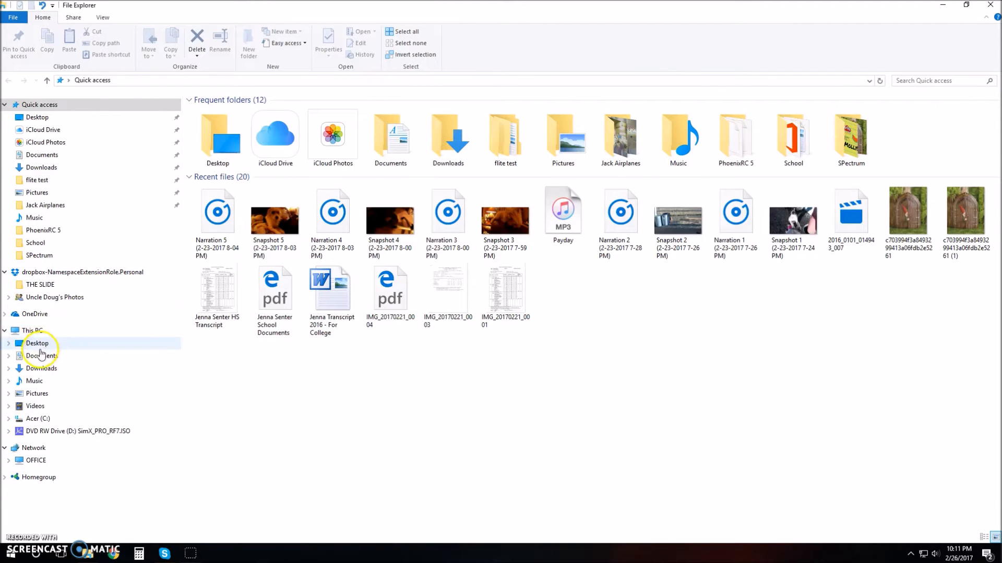
mouse_move(51, 419)
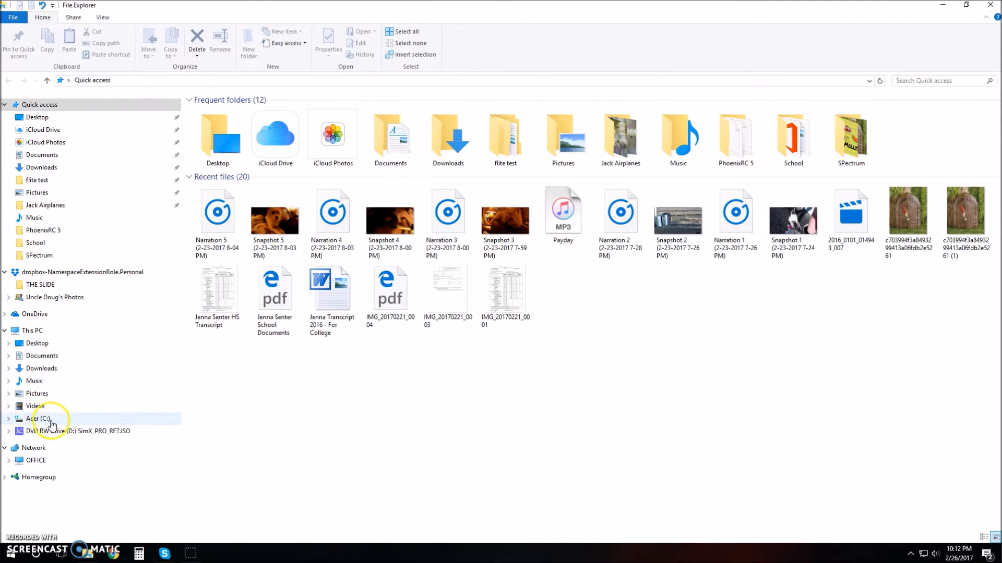
click(42, 356)
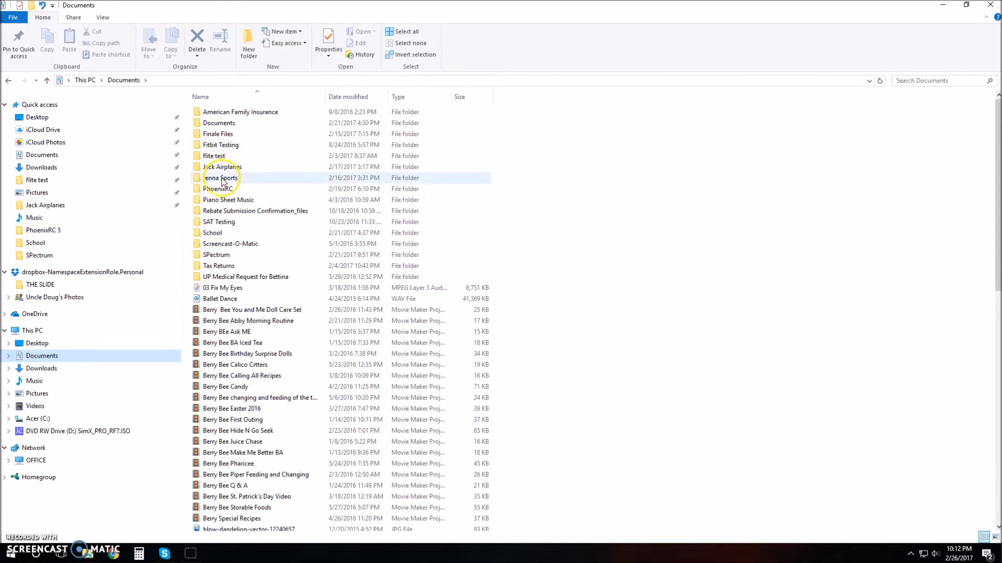
double_click(217, 189)
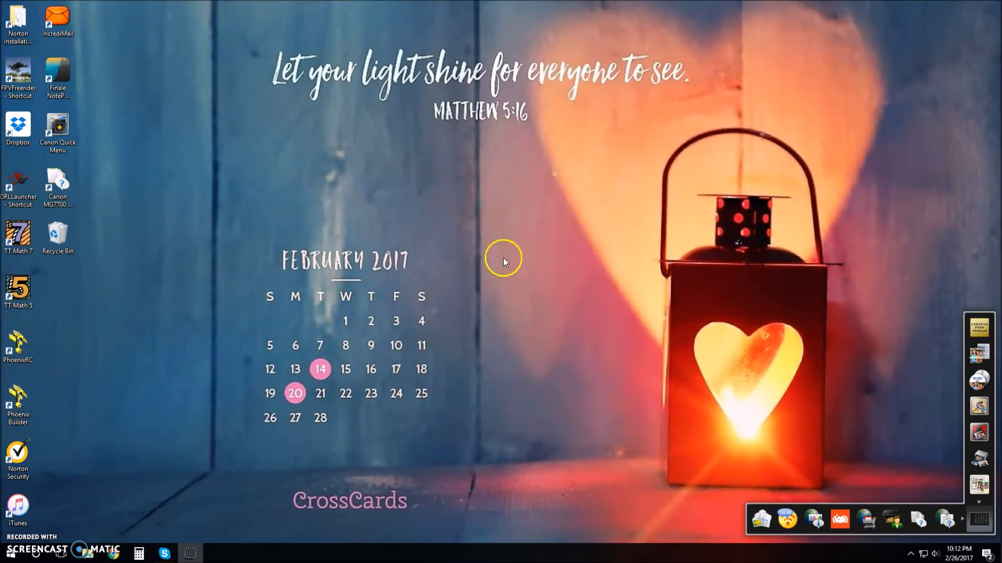
- Start Phoenix R/C Launcher from the desktop, download the new launcher and acknowledge the restart
click(17, 338)
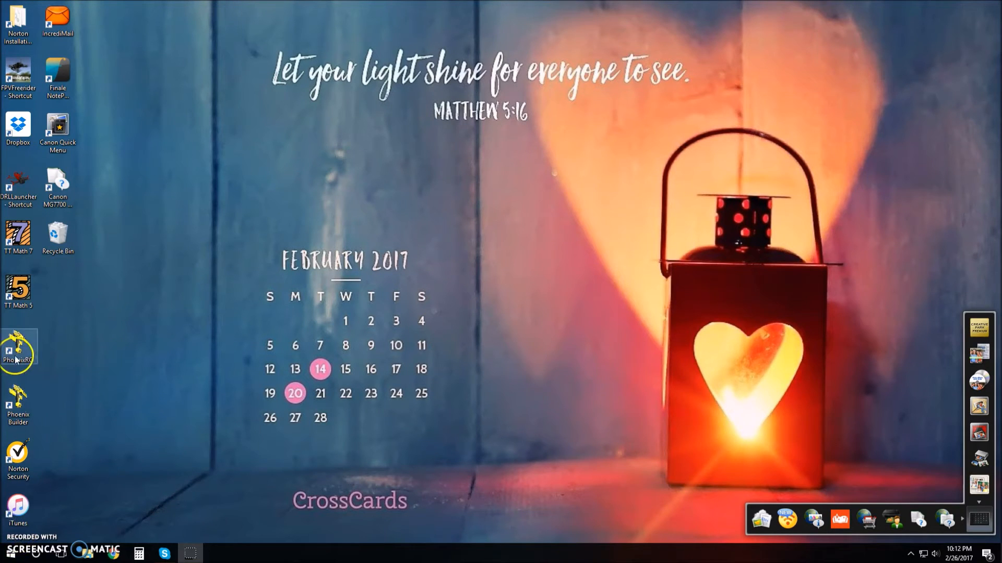
double_click(18, 345)
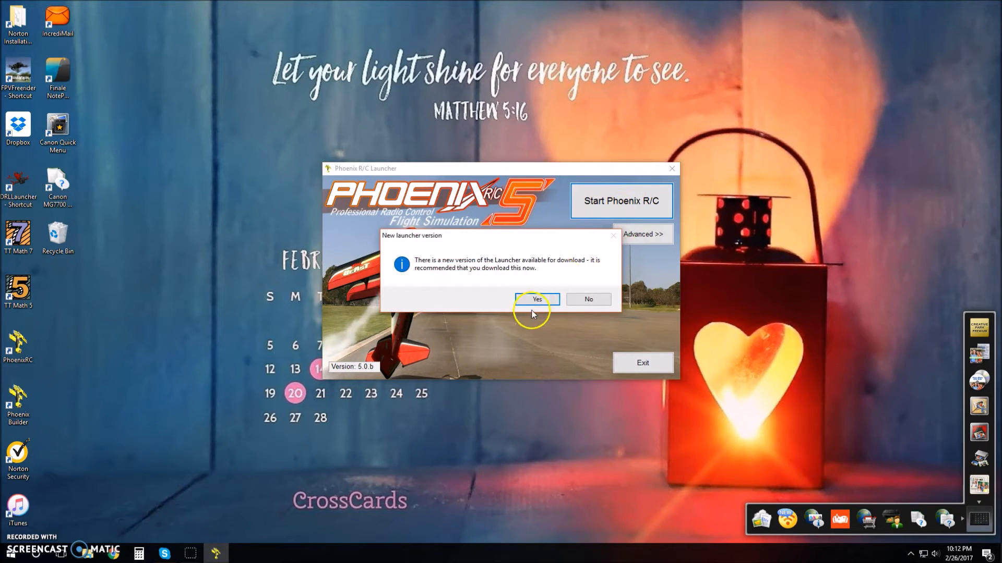
mouse_move(561, 276)
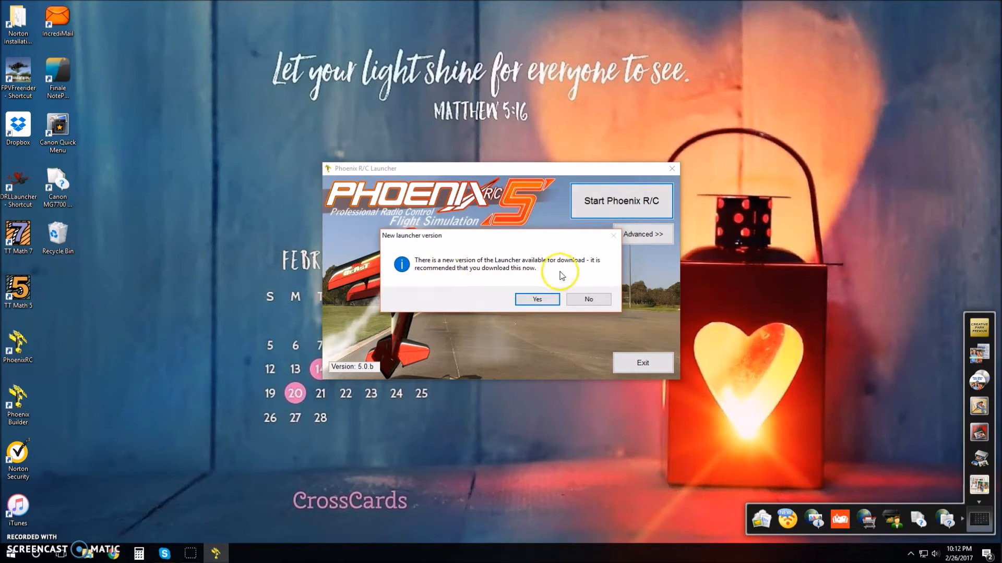
mouse_move(516, 299)
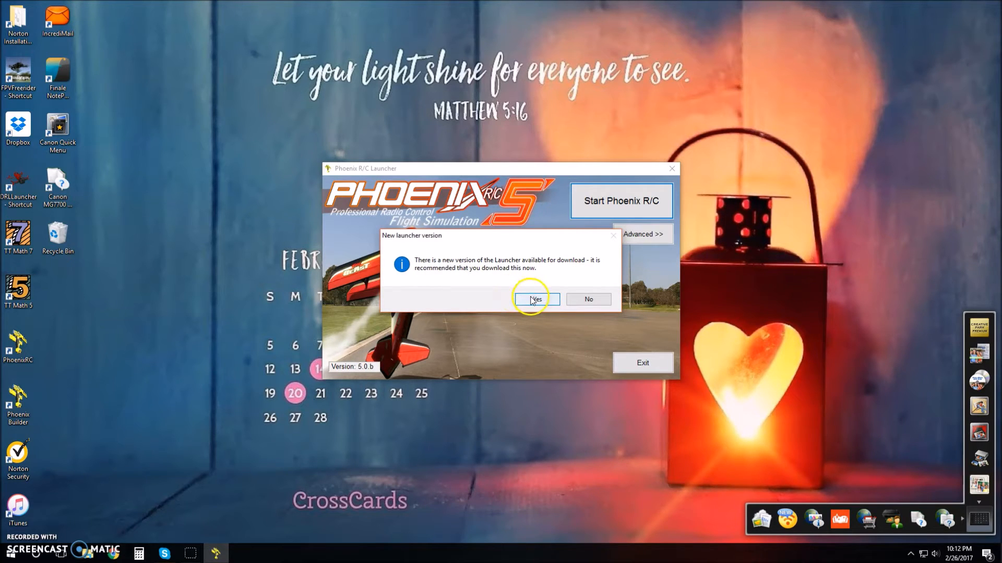
click(536, 299)
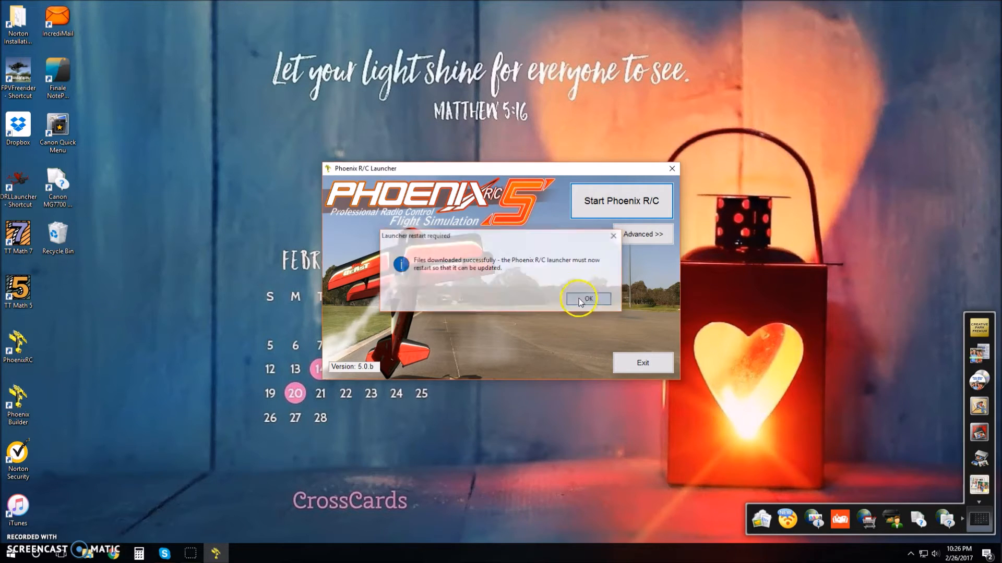
click(585, 299)
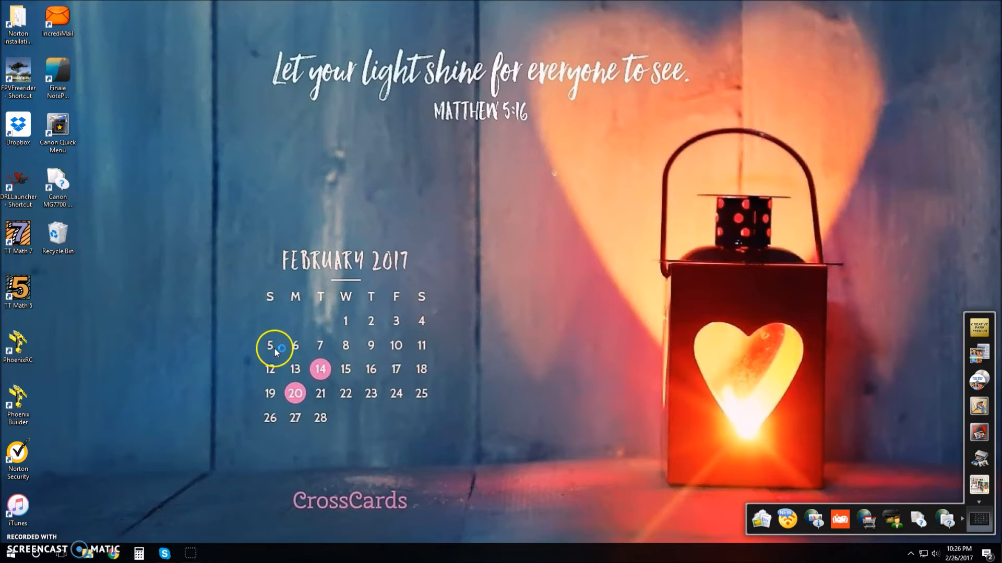
mouse_move(87, 362)
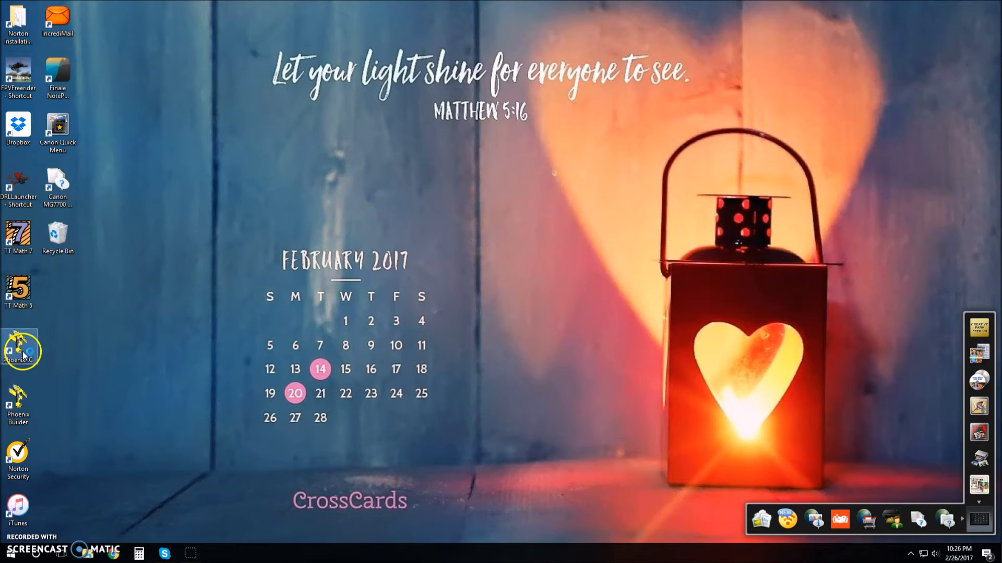
- Relaunch the launcher and let PhoenixRC update to version 5.5.I successfully
double_click(18, 346)
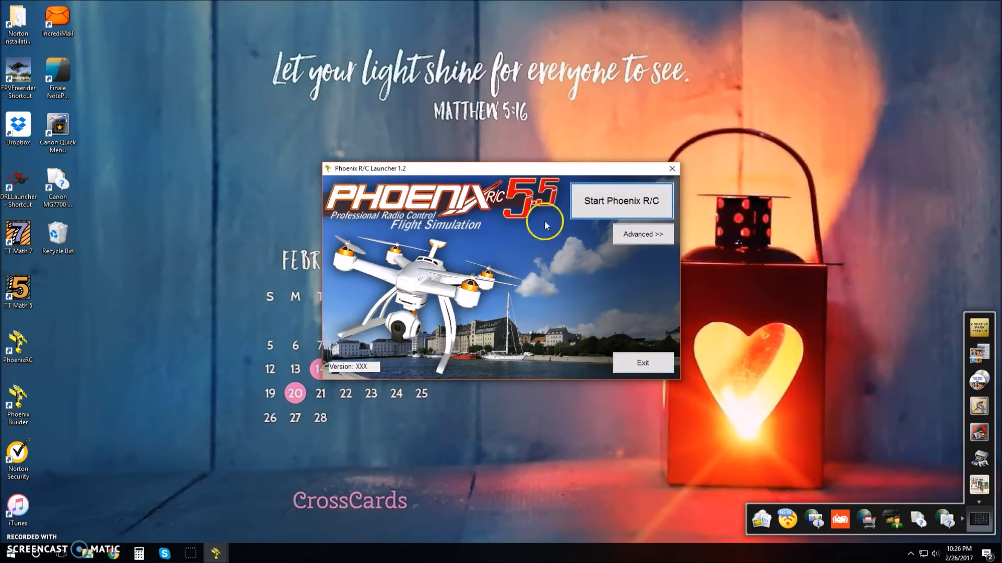
click(619, 200)
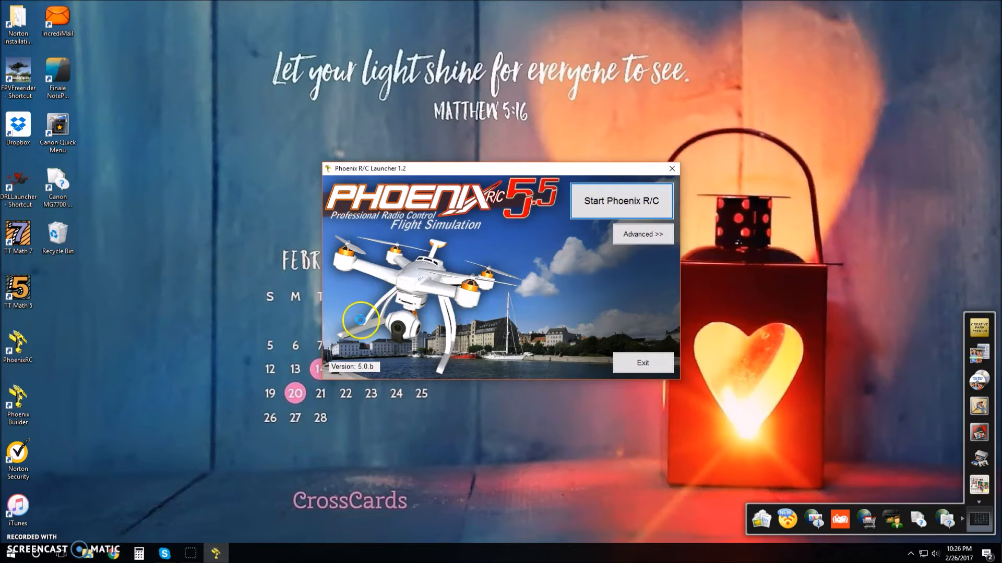
click(620, 200)
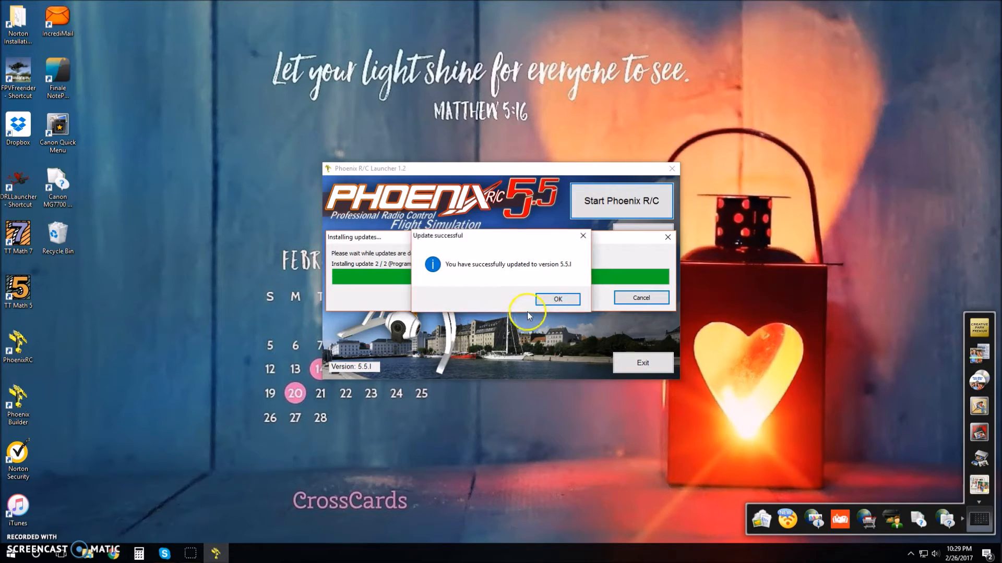
click(556, 300)
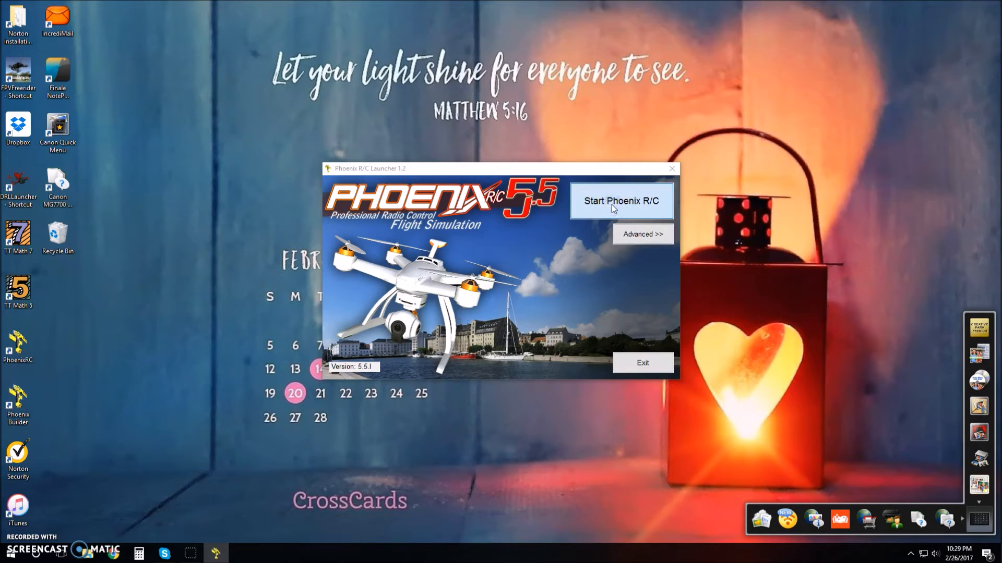
- Start the PhoenixRC simulator and choose English as the interface language
click(621, 201)
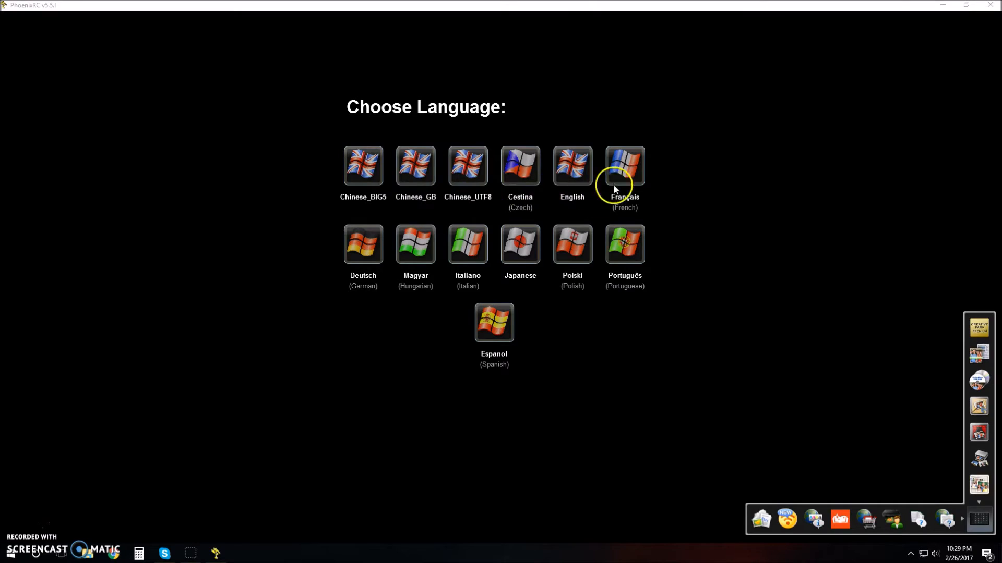
click(571, 166)
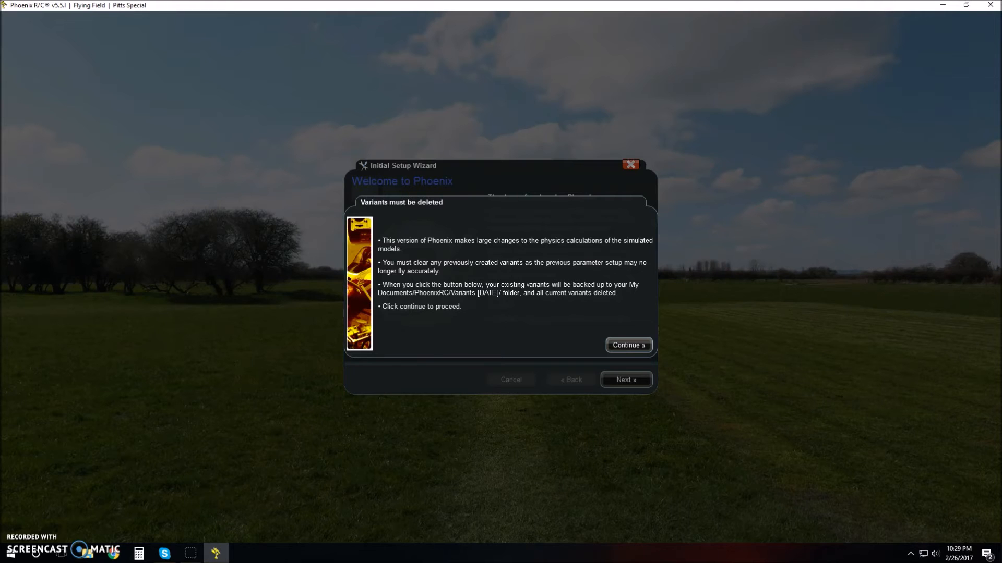
- Continue past the variants warning, backing up and deleting existing model variants
click(627, 345)
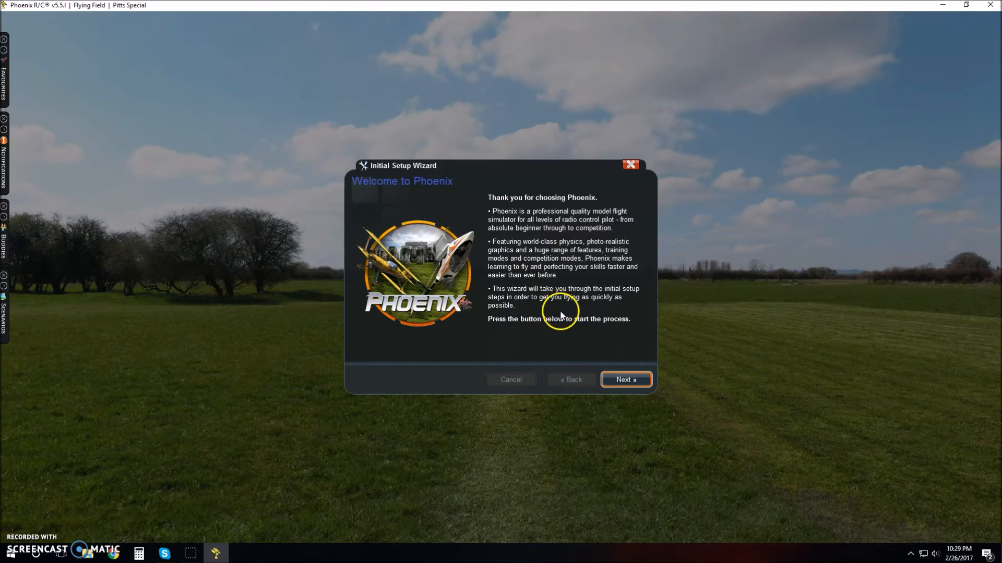
mouse_move(623, 386)
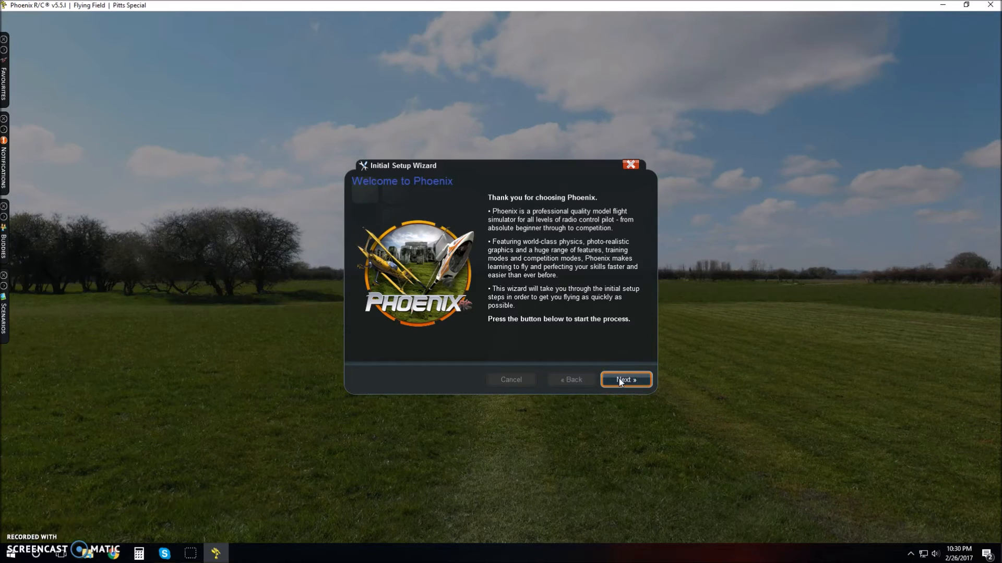
- Advance through the welcome and Preparing your transmitter pages to reach Calibrating your transmitter
click(625, 380)
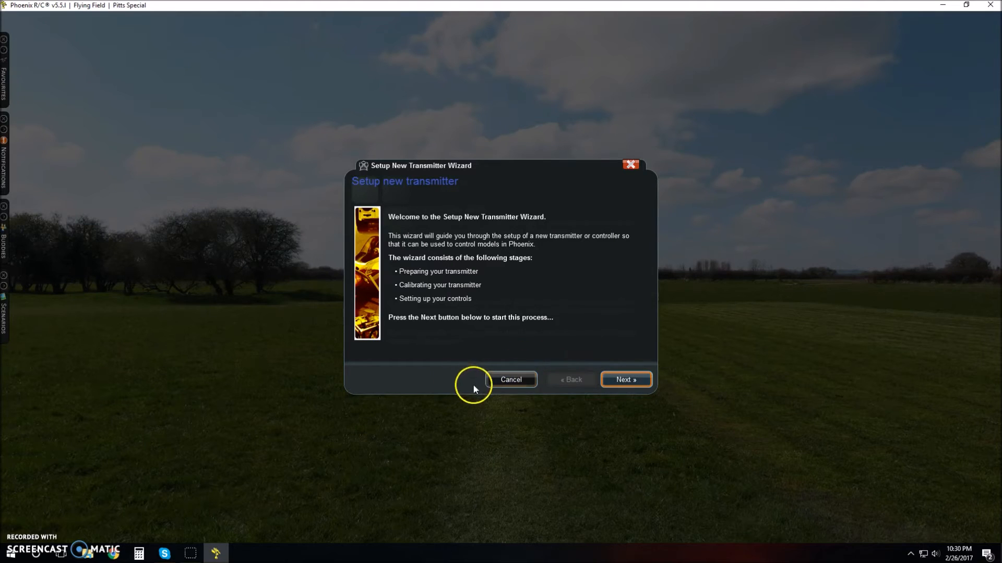
mouse_move(16, 530)
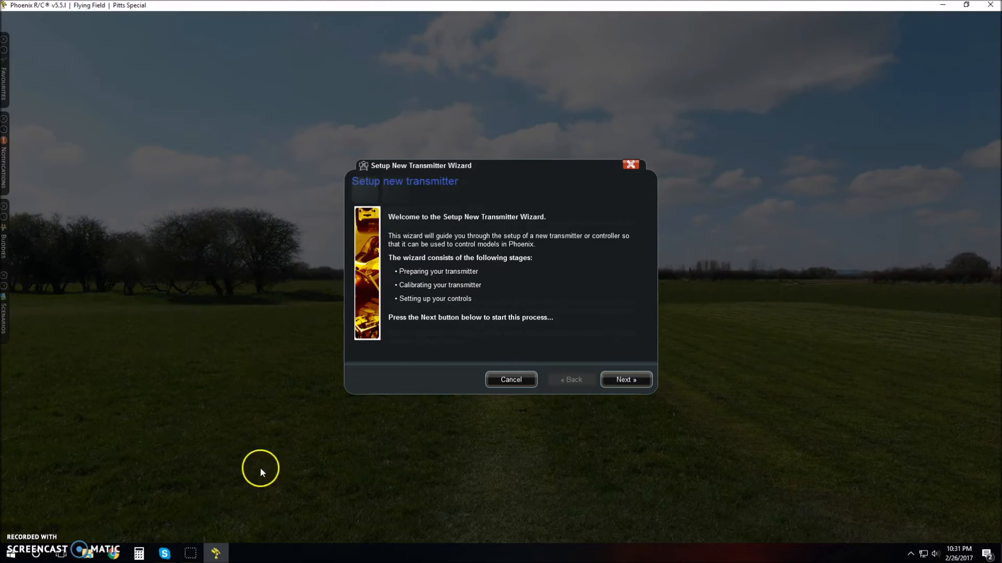
mouse_move(670, 399)
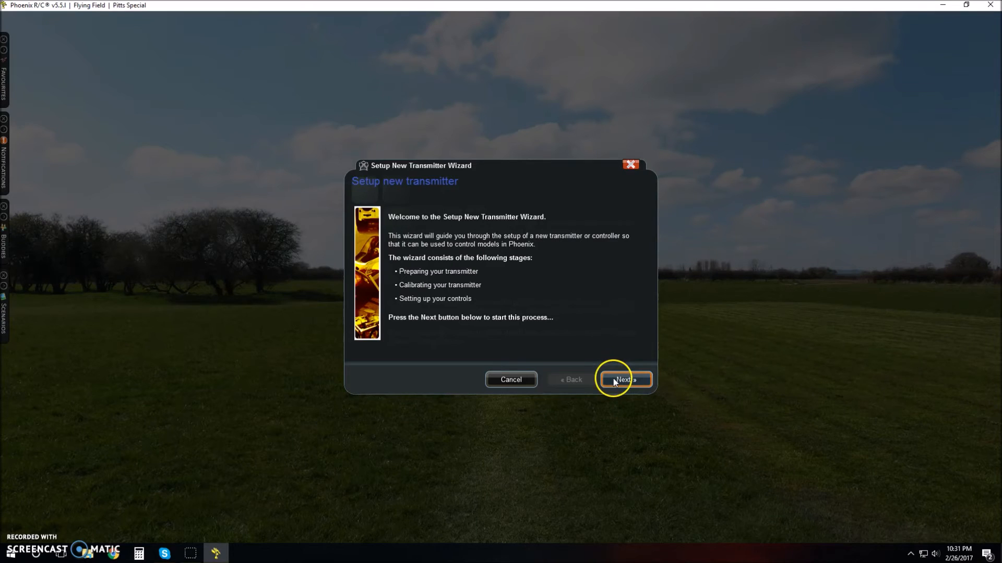
click(624, 380)
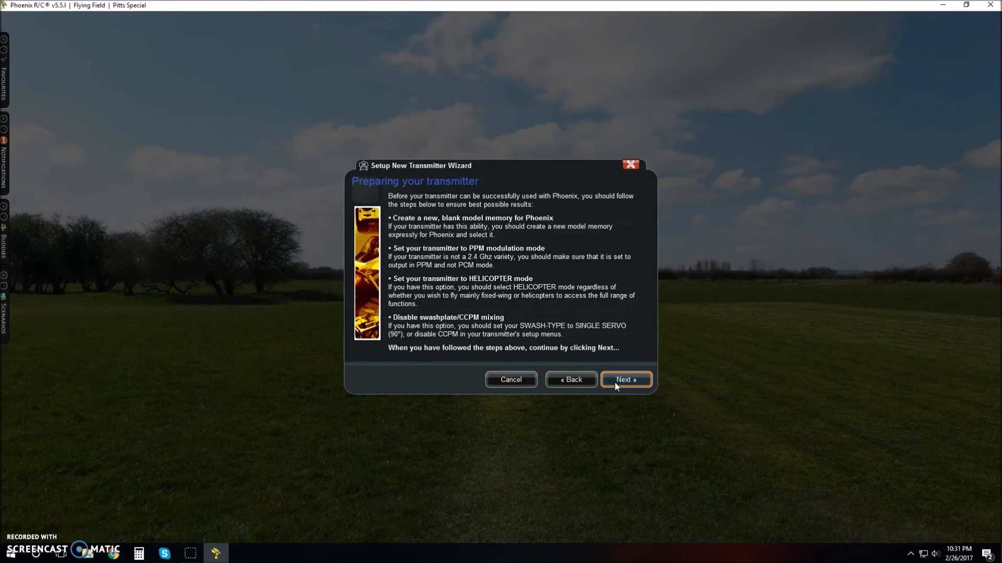
mouse_move(375, 203)
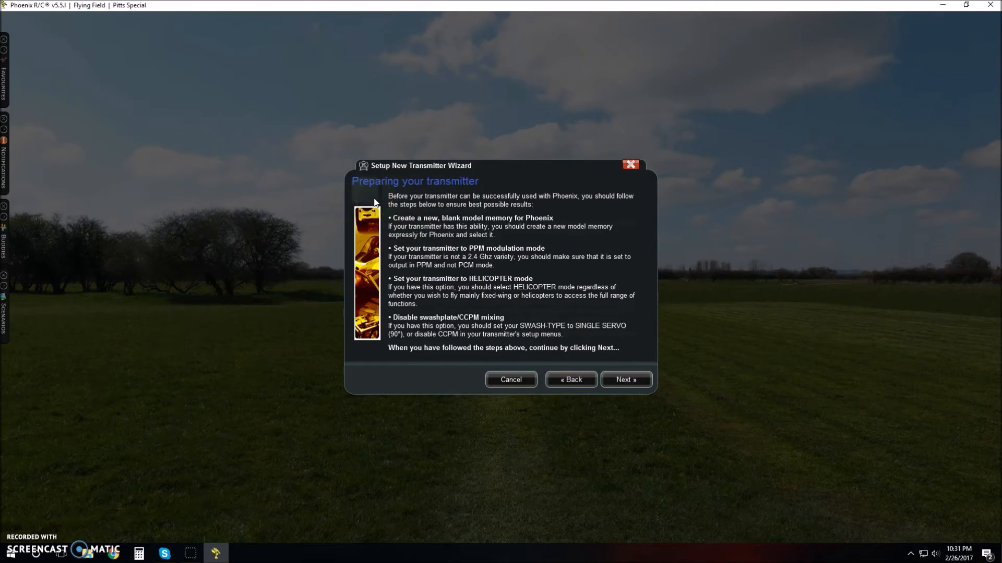
mouse_move(625, 380)
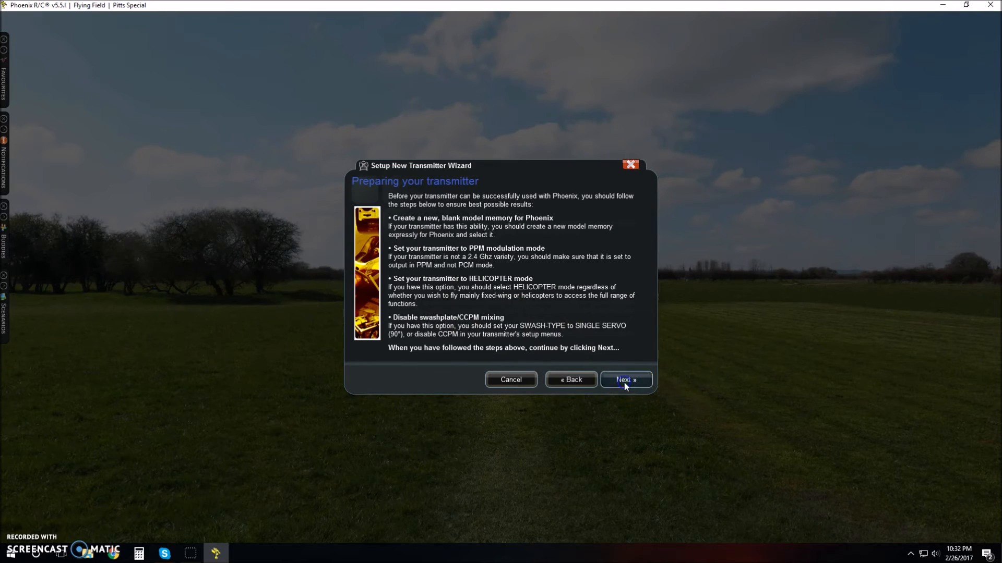
click(625, 379)
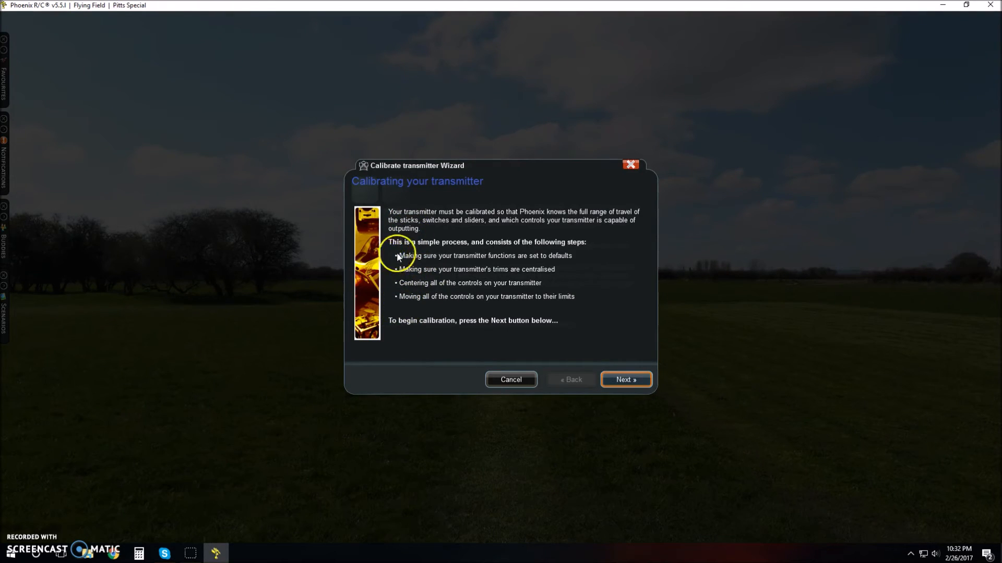
mouse_move(406, 292)
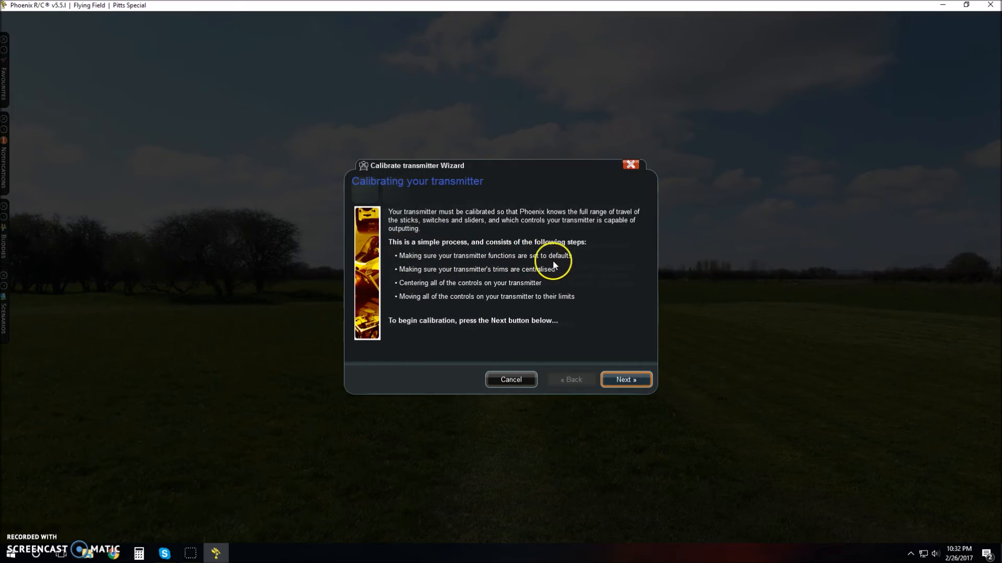
mouse_move(439, 292)
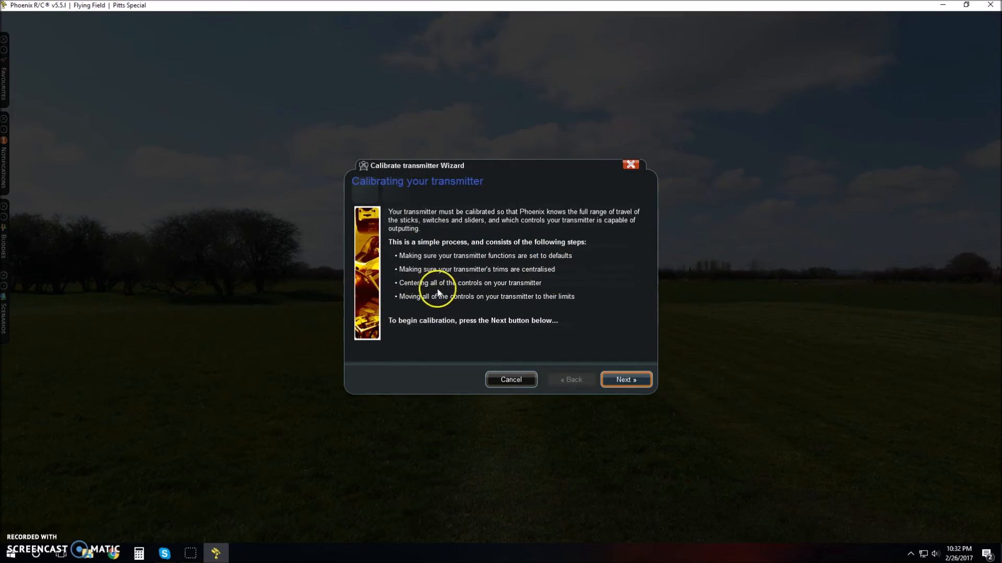
mouse_move(469, 296)
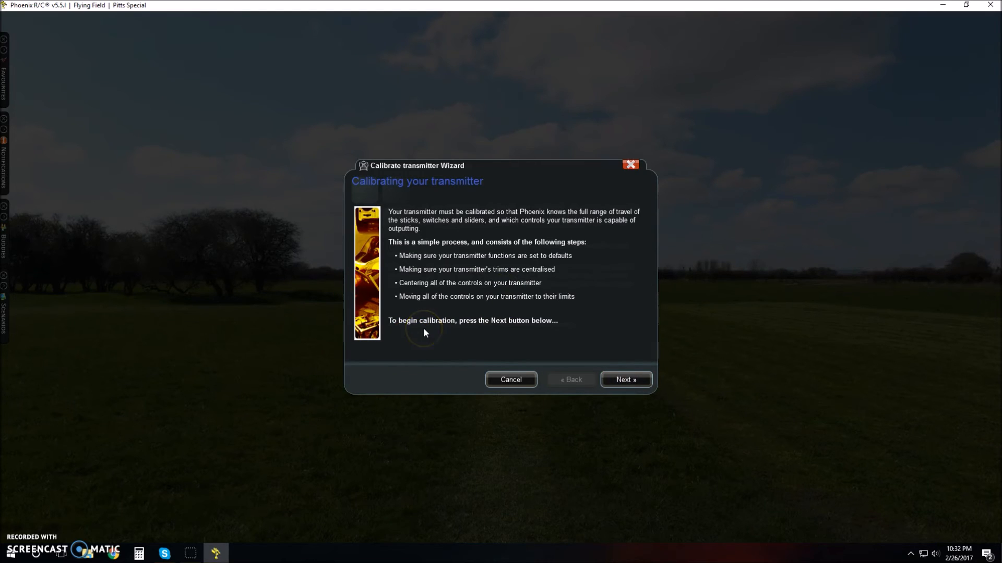
- Begin calibration, pass the default-functions step and dismiss the USB interface not connected error
click(625, 379)
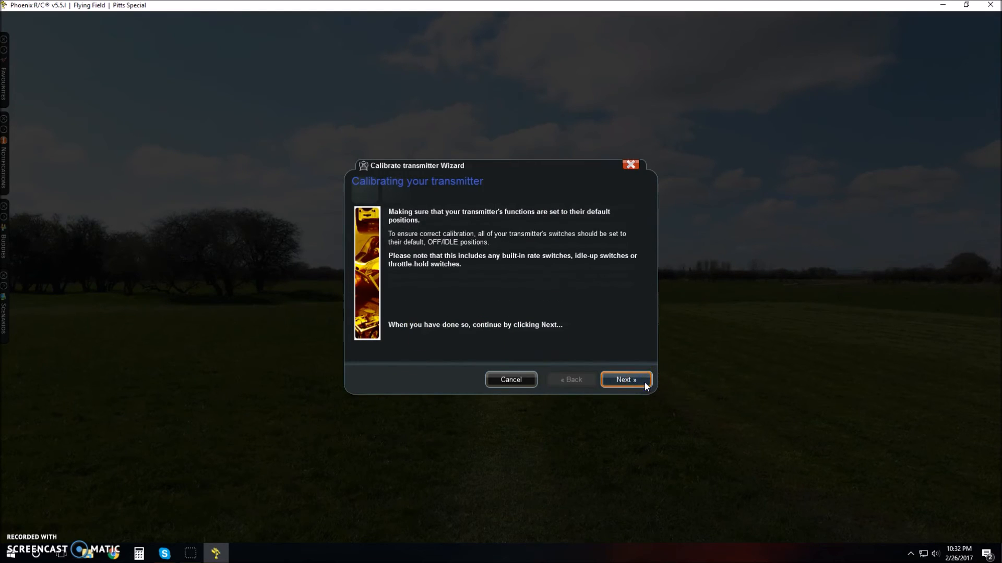
click(625, 379)
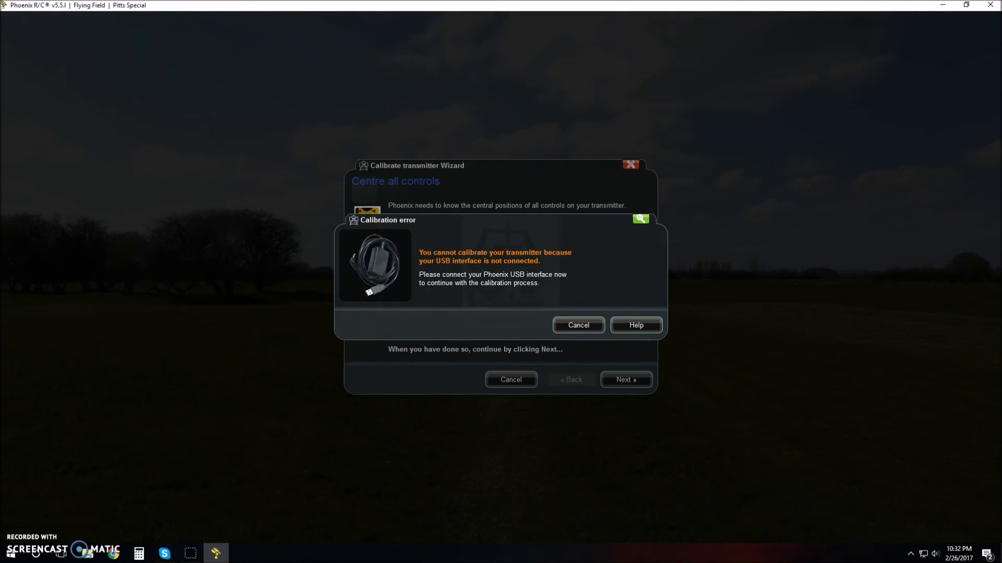
click(577, 325)
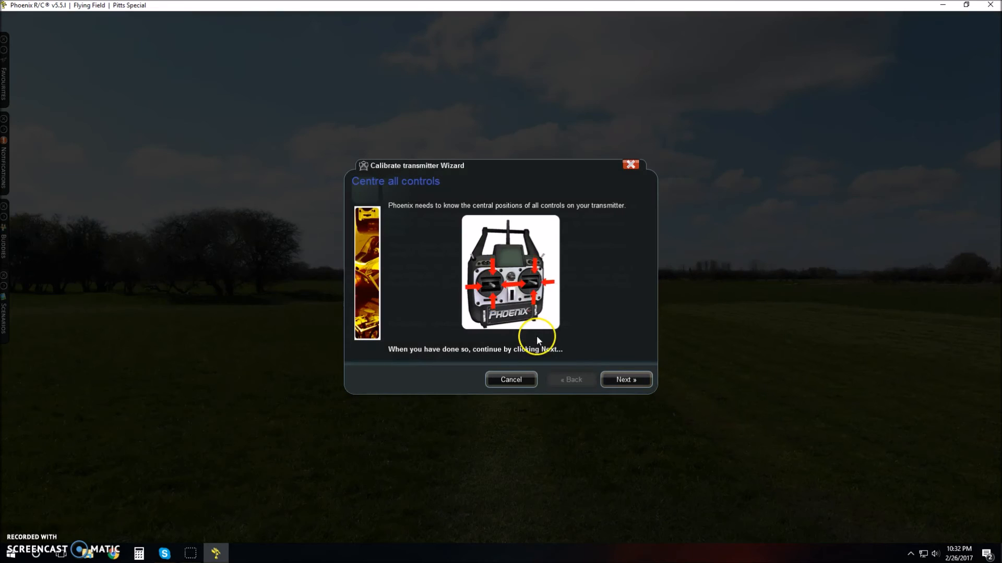
mouse_move(409, 216)
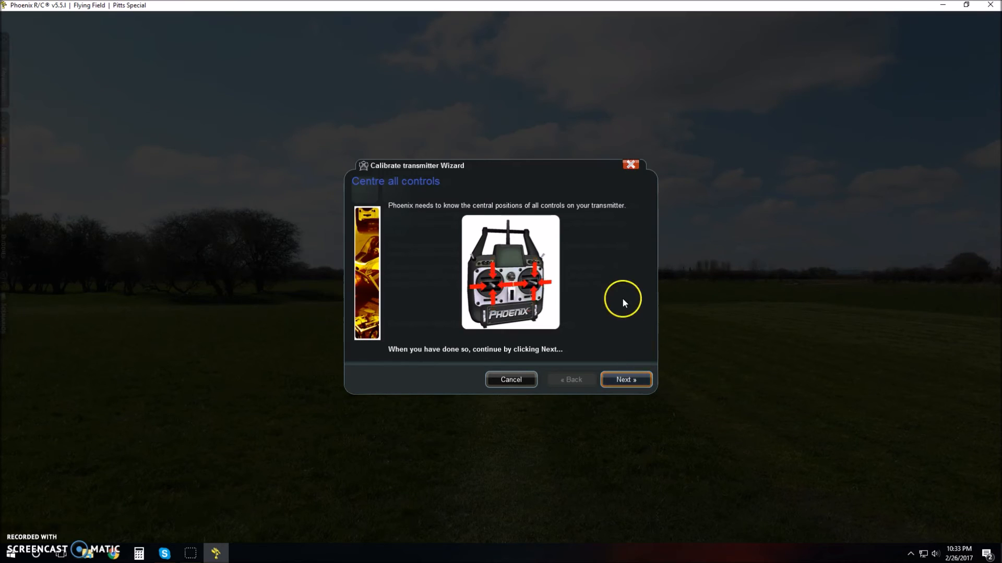
mouse_move(624, 304)
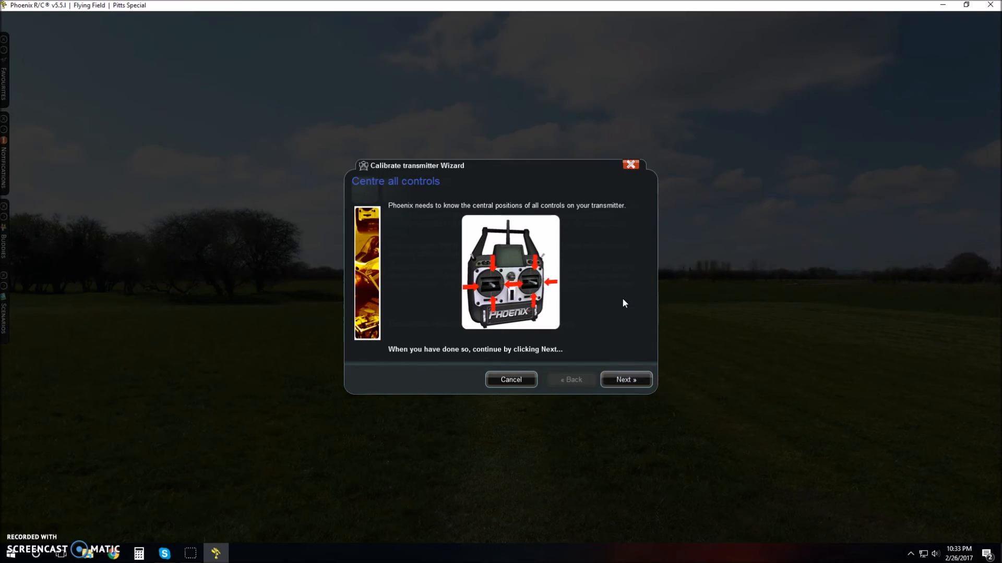
mouse_move(625, 380)
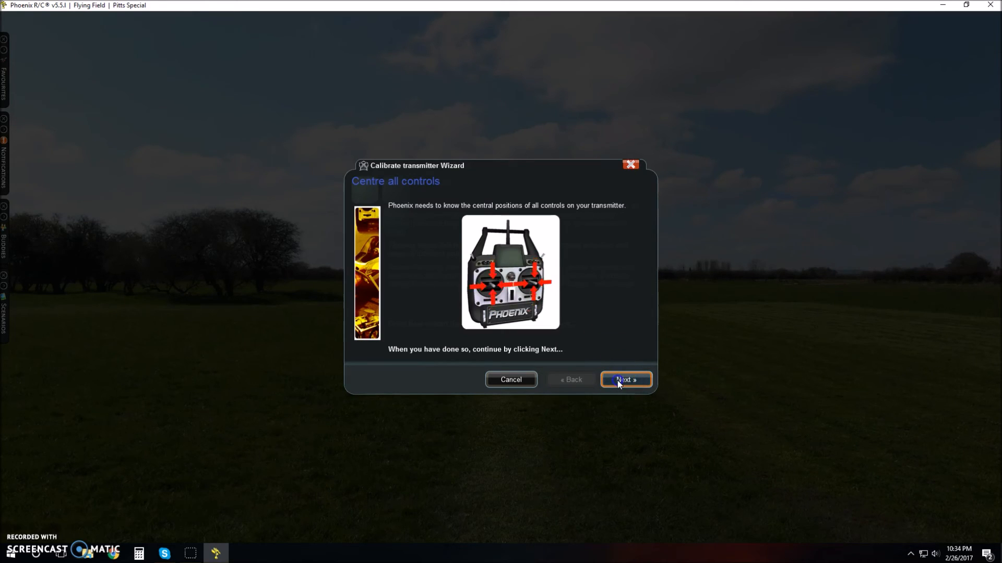
- Confirm all controls are centred and continue to the Move all sticks to extents page
click(625, 380)
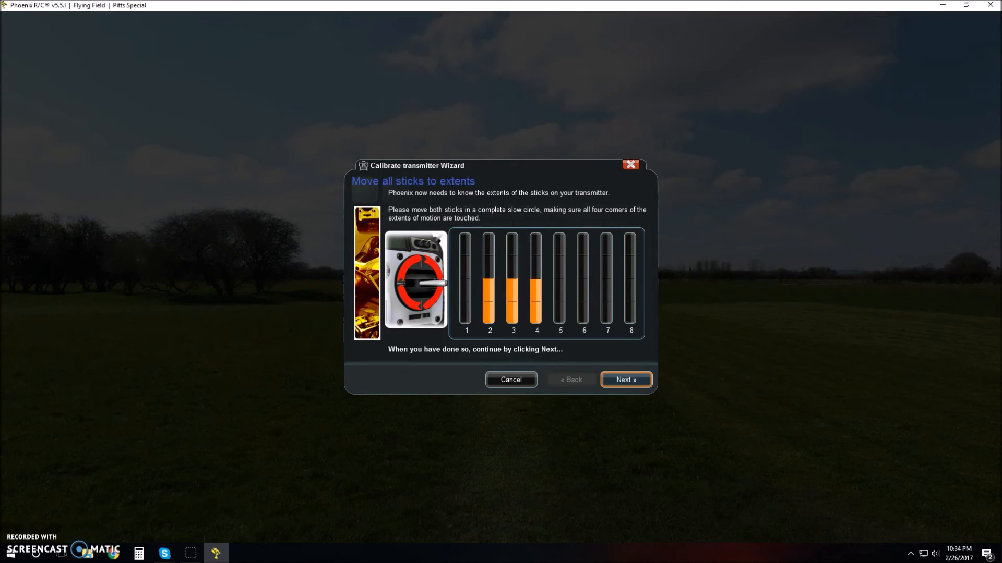
mouse_move(713, 356)
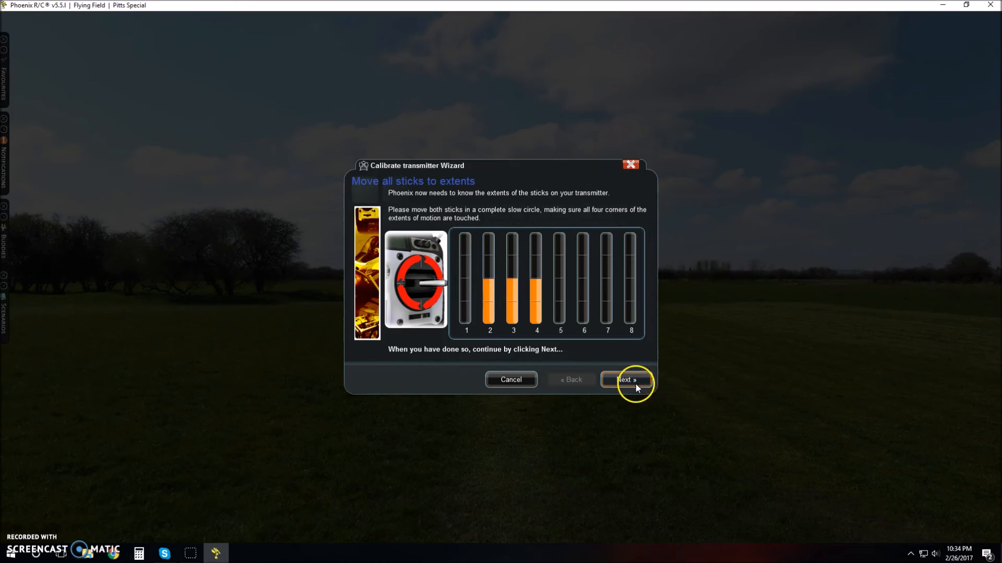
- Pass the stick and switch extents pages and finish on Check calibration, reaching Setting your controls
click(625, 380)
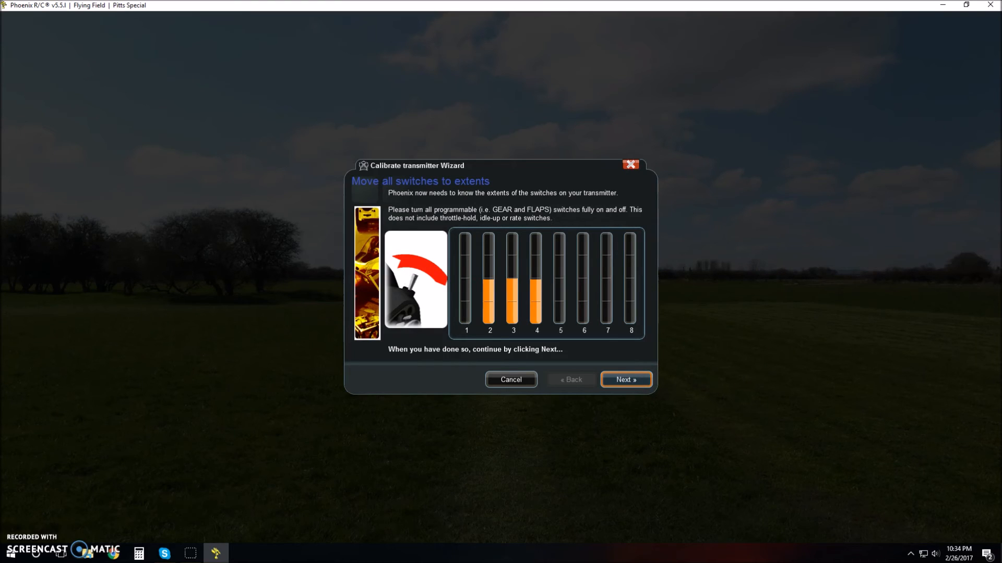
click(625, 380)
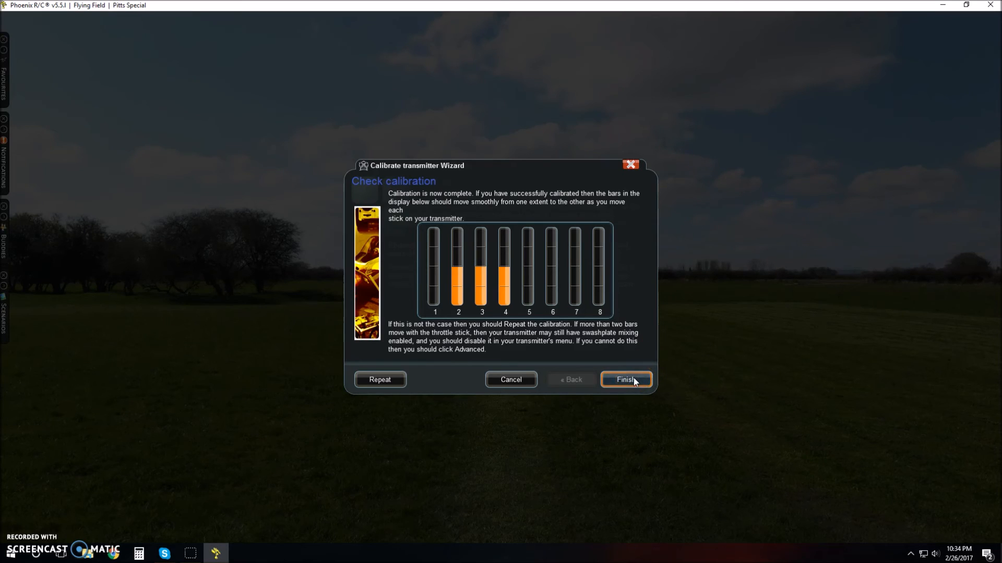
click(625, 379)
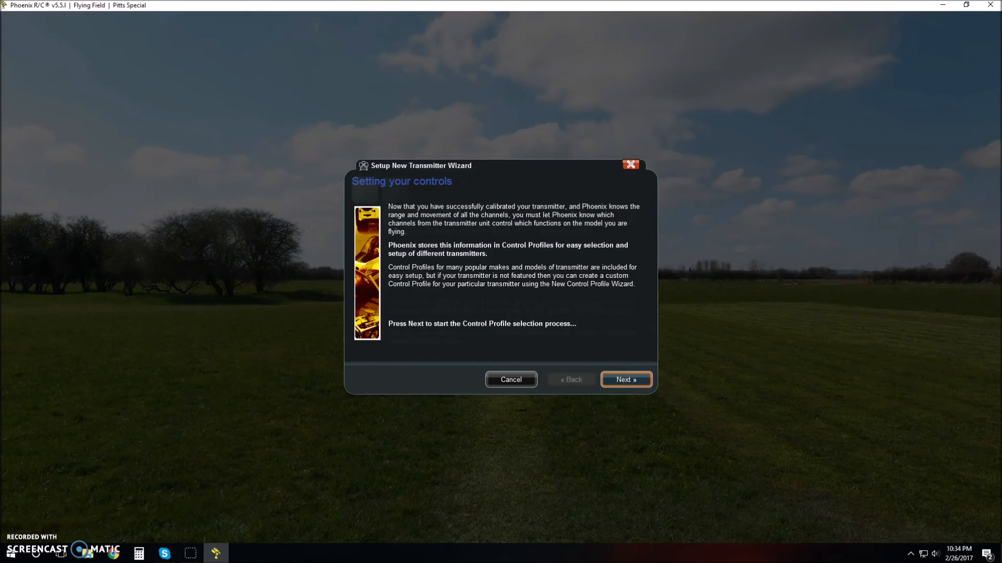
- Select the Spektrum DX5e control profile from the Spektrum list and confirm, completing transmitter setup
click(625, 380)
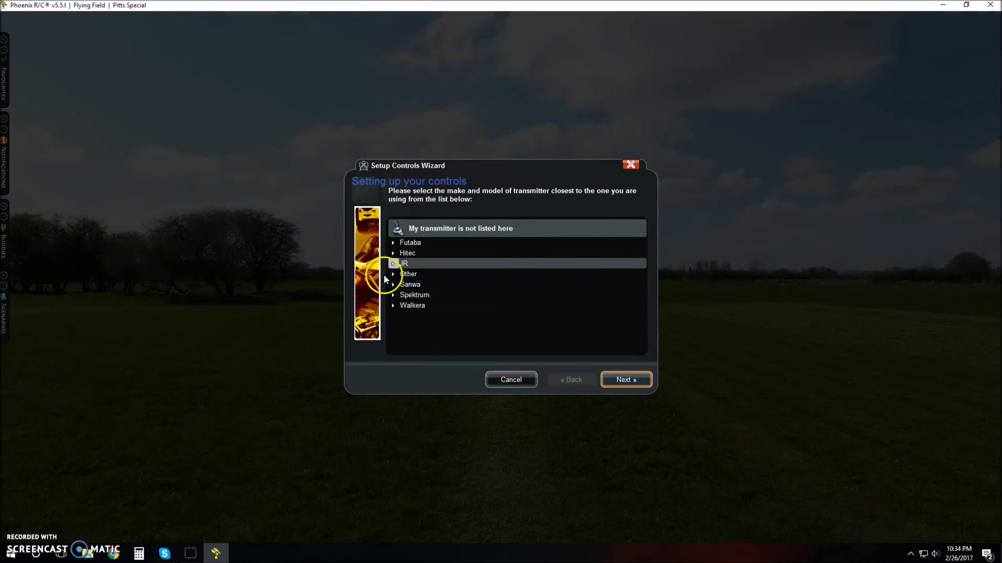
click(415, 294)
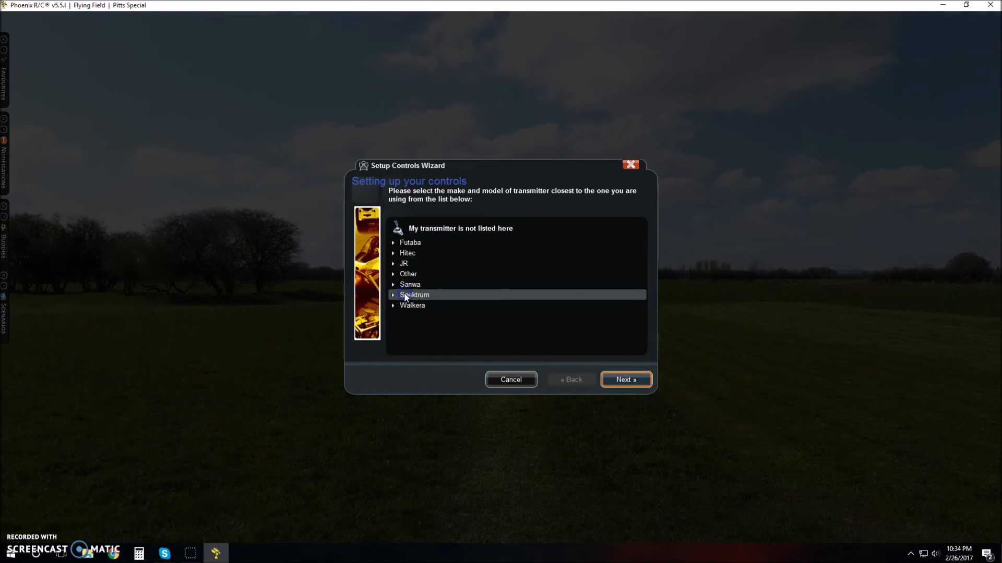
click(393, 294)
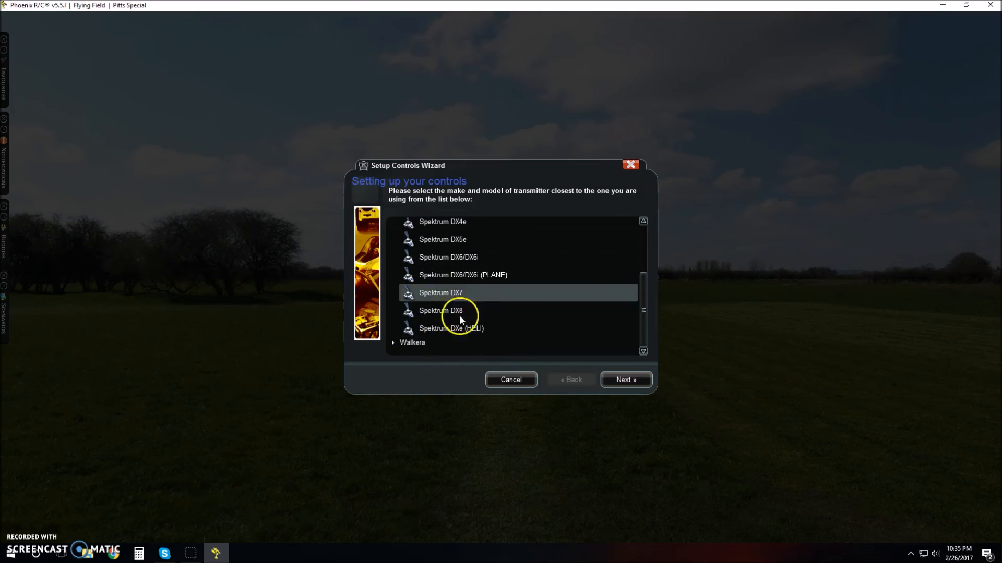
click(451, 329)
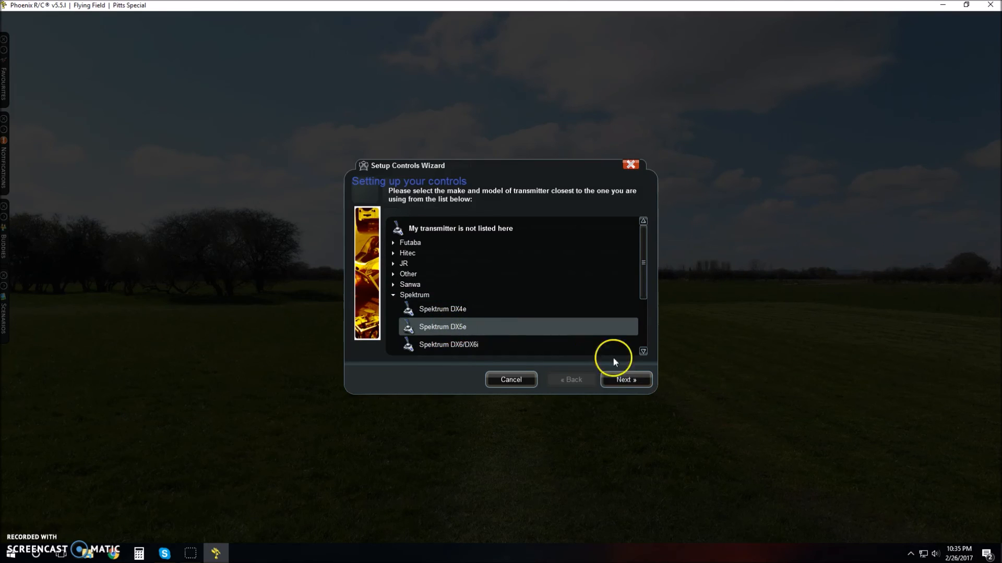
mouse_move(622, 380)
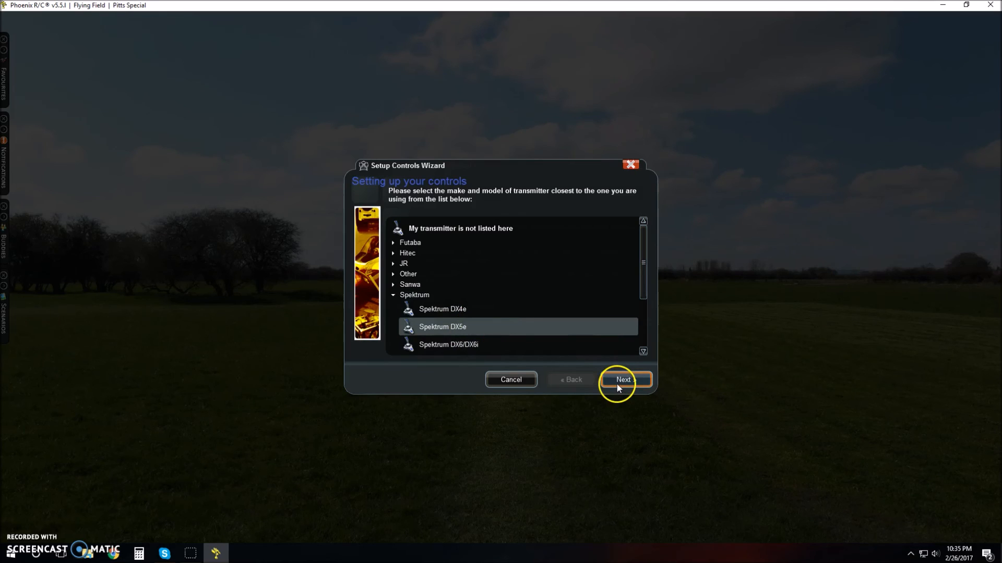
click(624, 380)
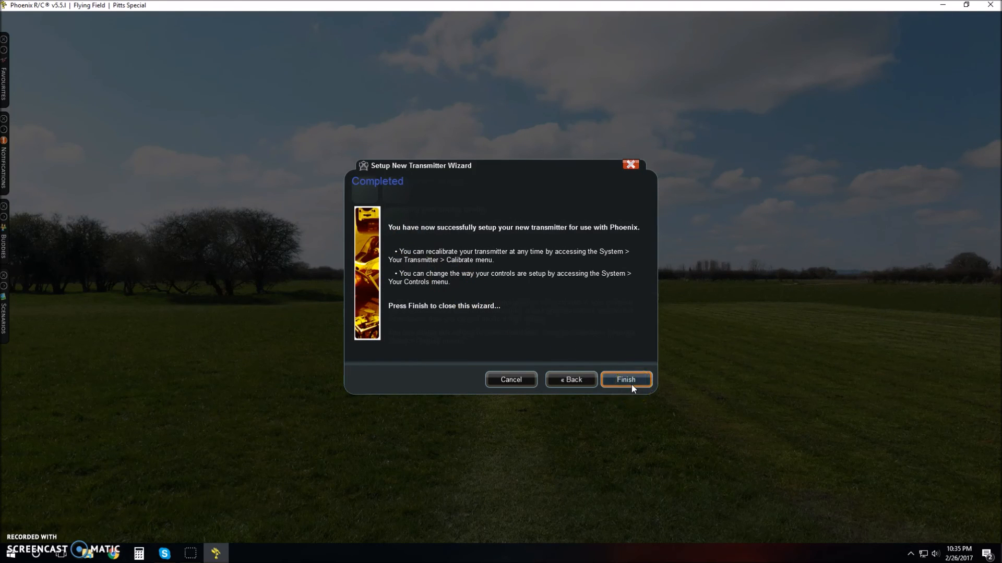
- Set graphics quality to the middle and units to Imperial, then finish the Initial Setup Wizard
click(625, 380)
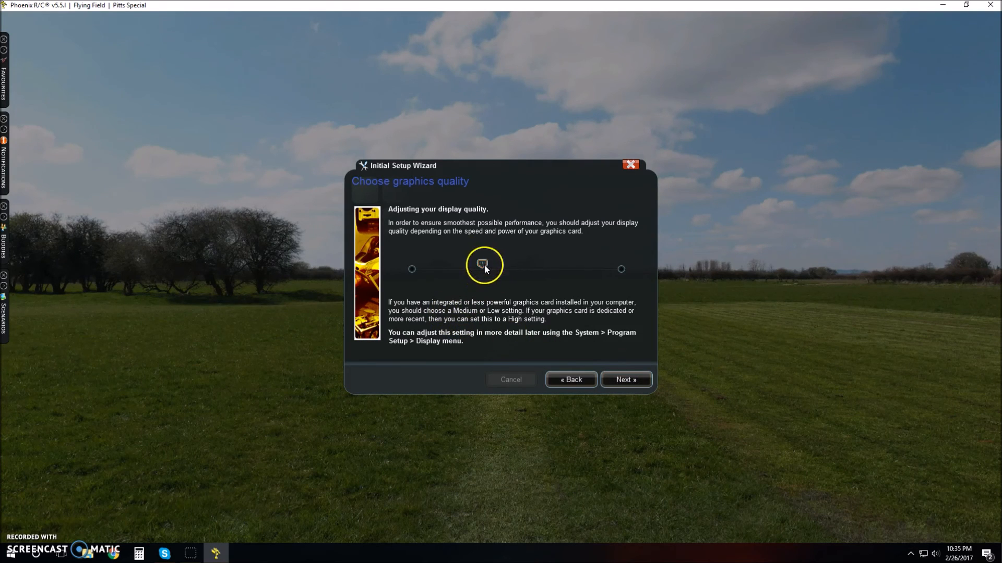
drag(482, 269, 500, 269)
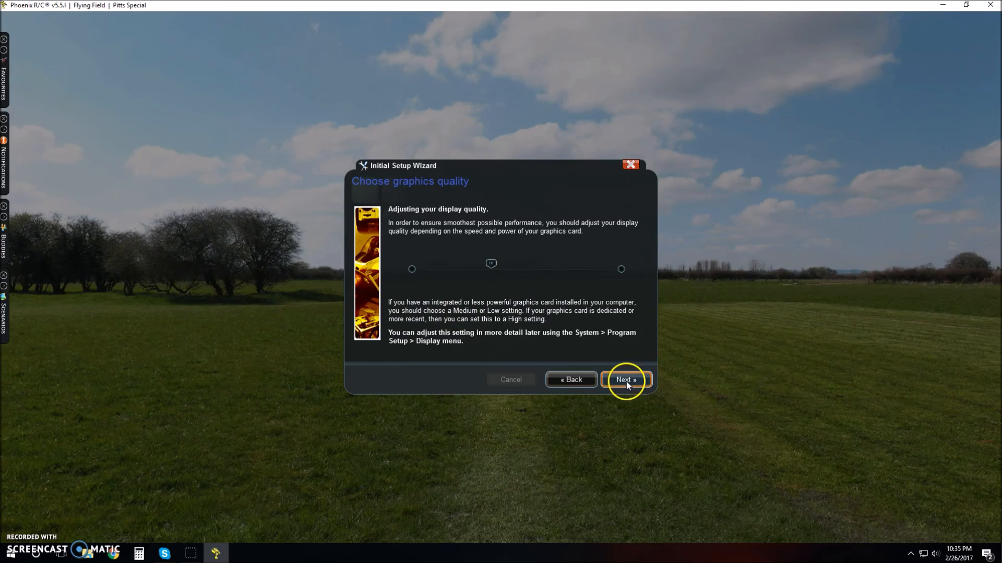
click(625, 380)
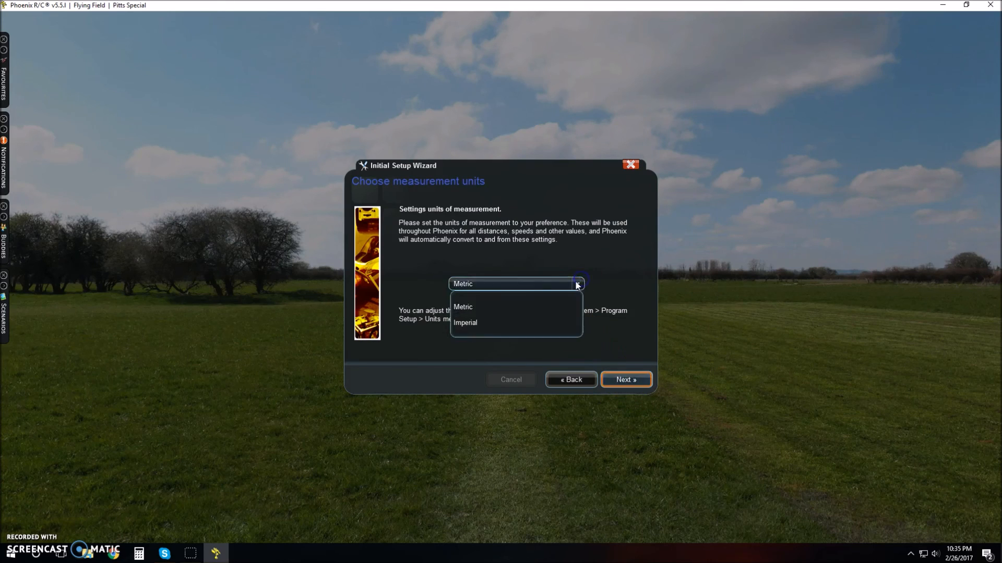
click(464, 323)
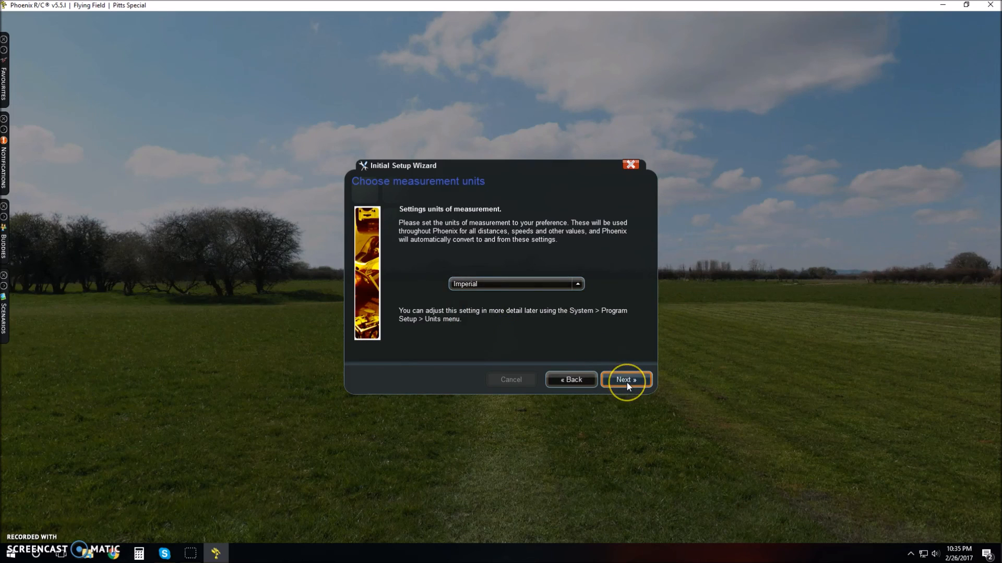
click(625, 380)
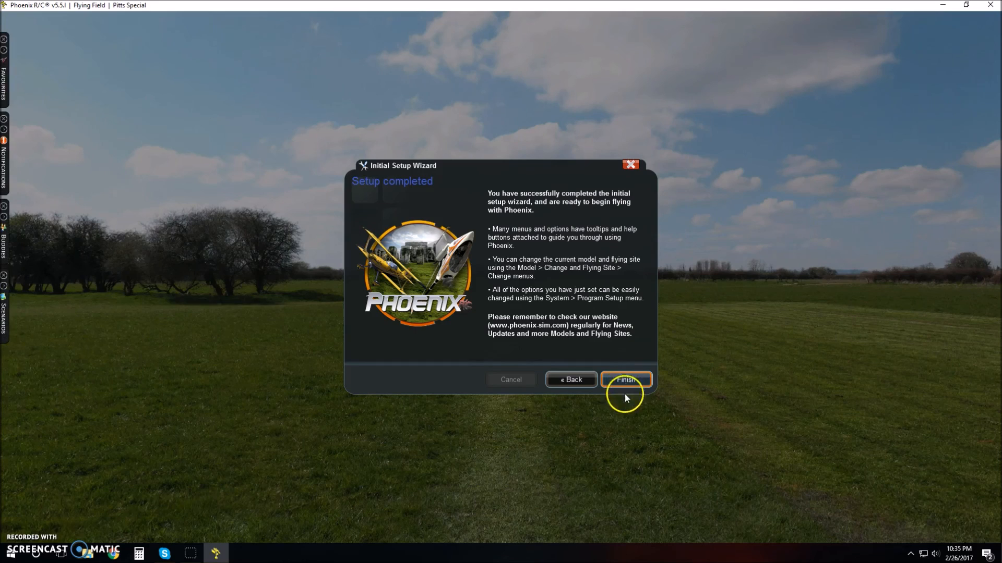
click(625, 379)
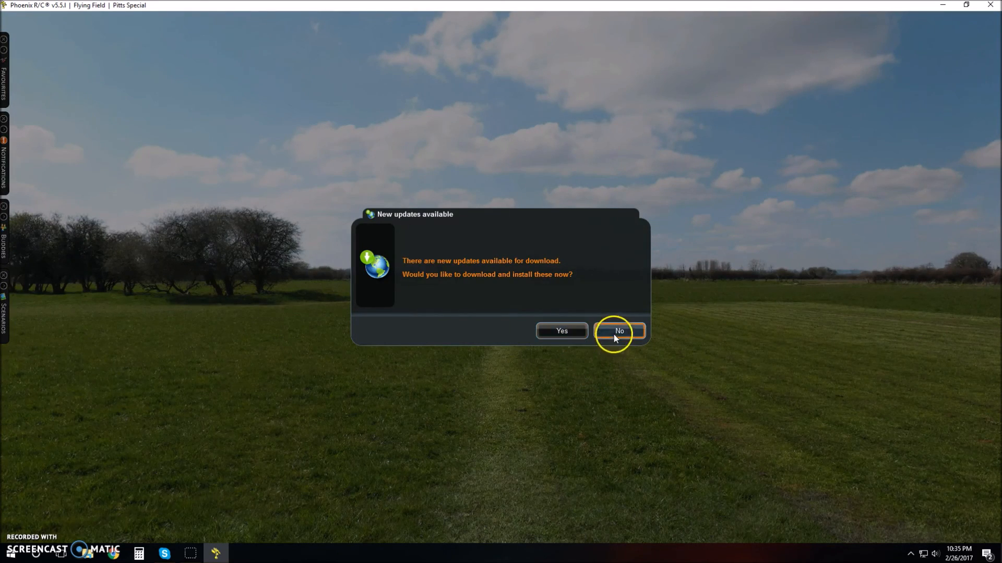
- Decline the new updates and close the Start screen to show the Pitts Special on the field
click(618, 331)
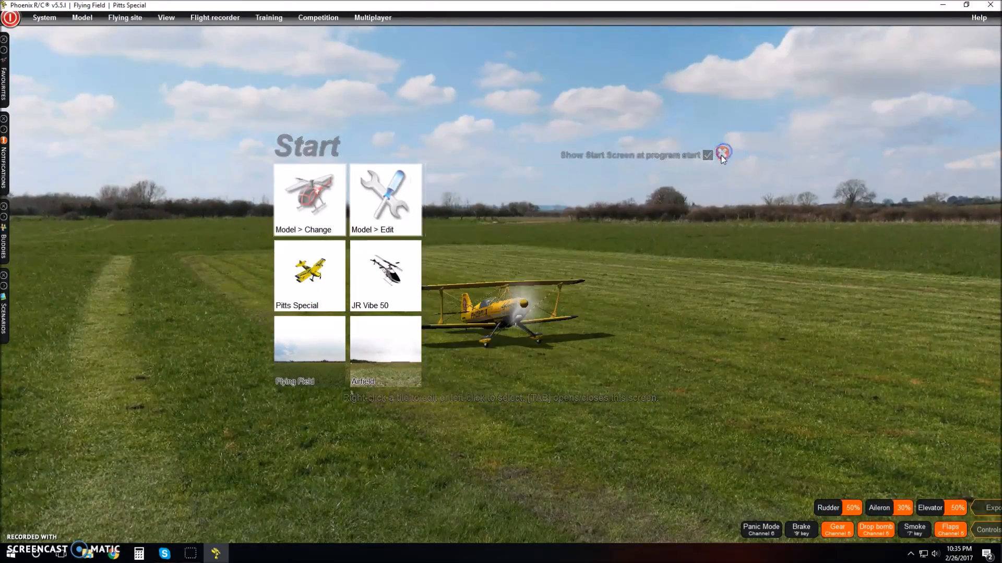
click(722, 155)
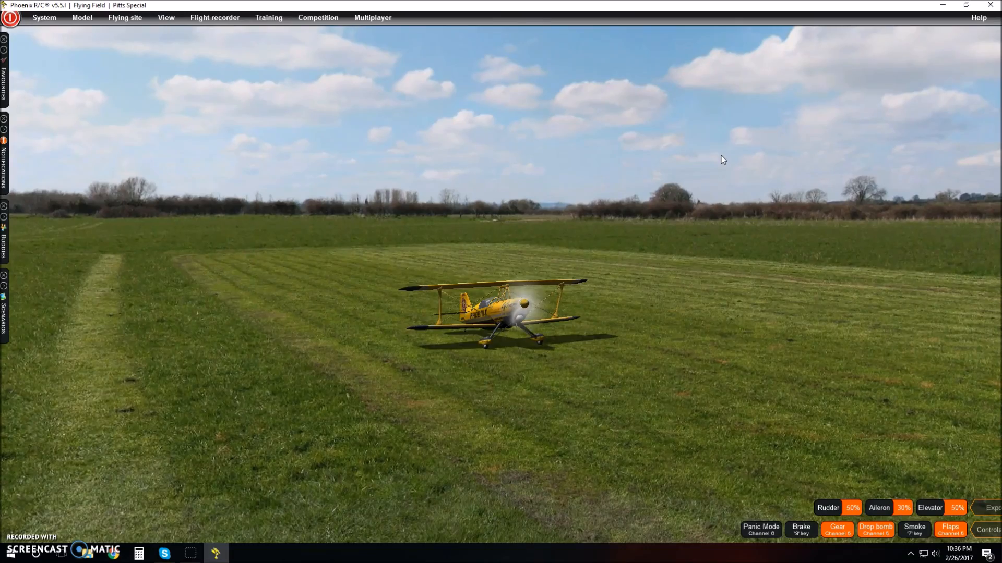